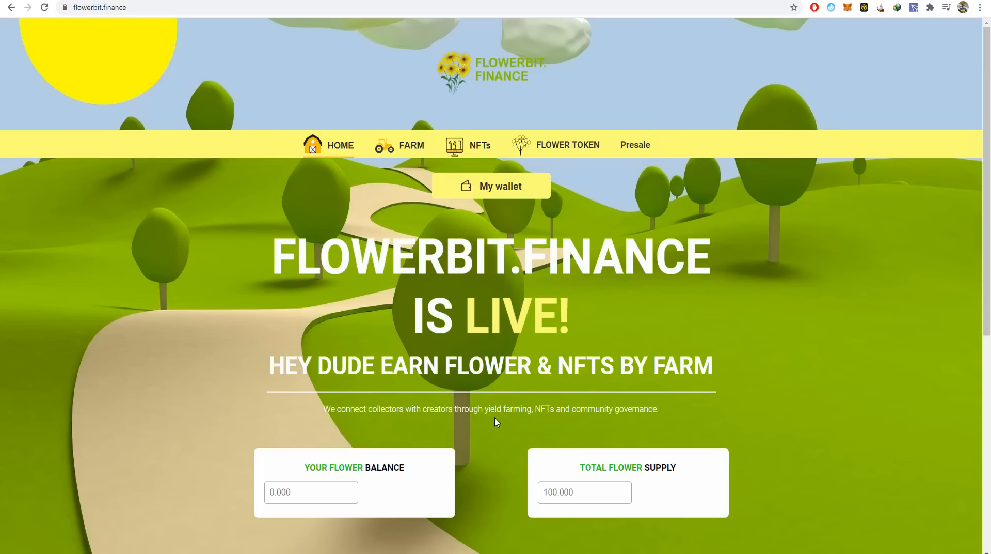
mouse_move(630, 372)
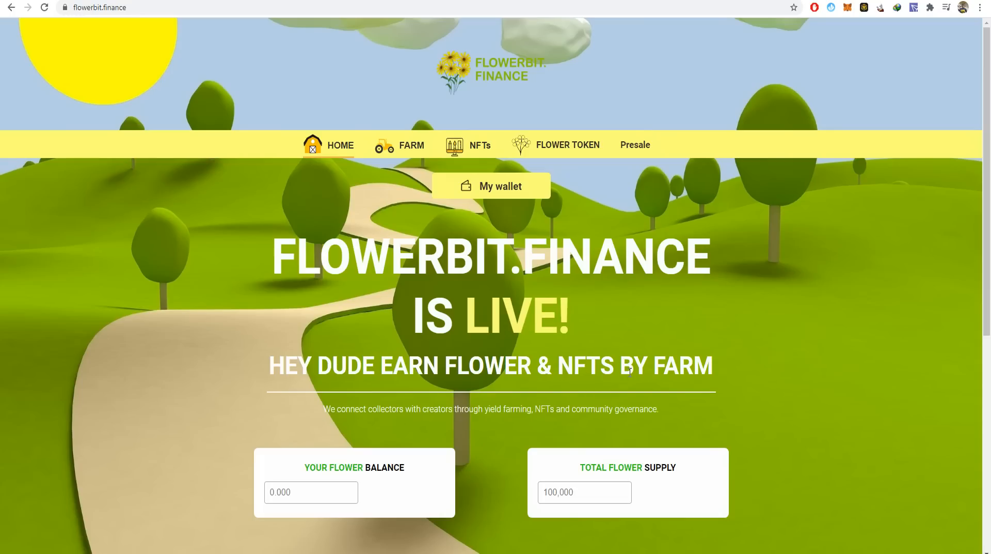
Scroll through the home page and view the My wallet connection popup, then dismiss it.
scroll(down, 3)
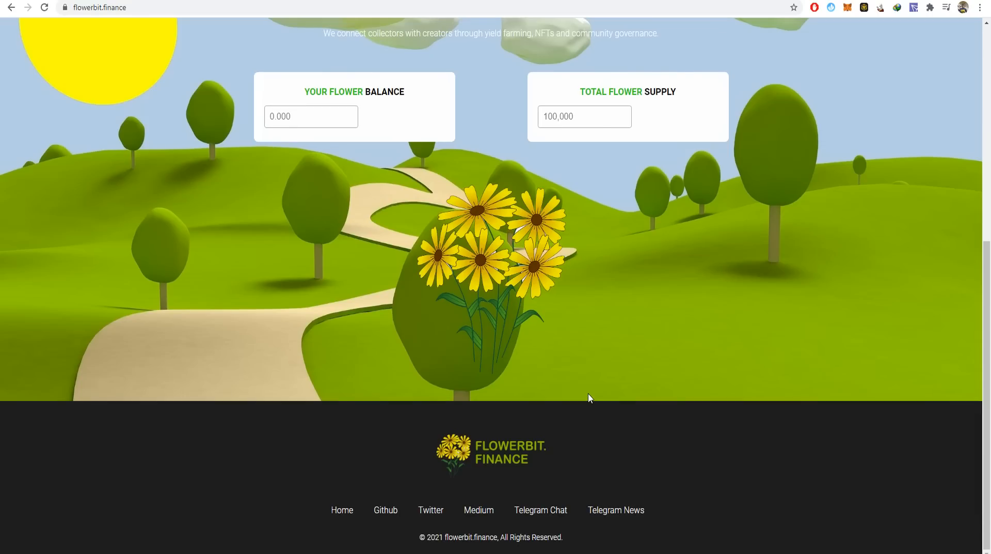
scroll(up, 3)
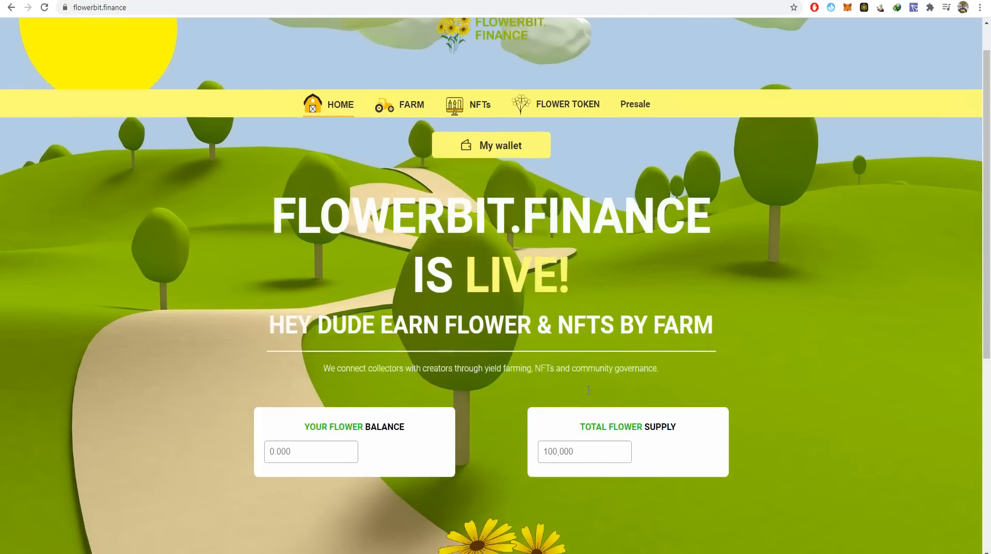
click(492, 145)
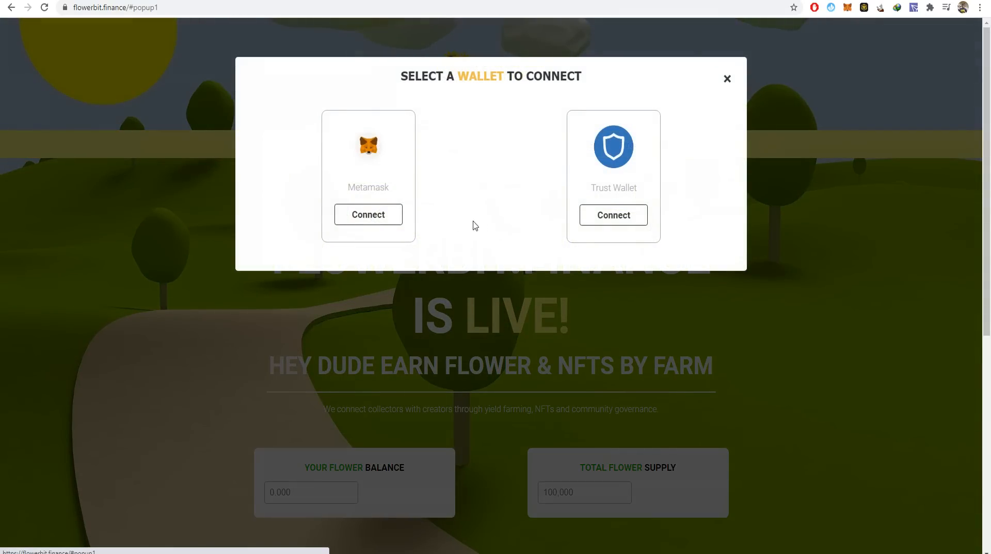
click(727, 79)
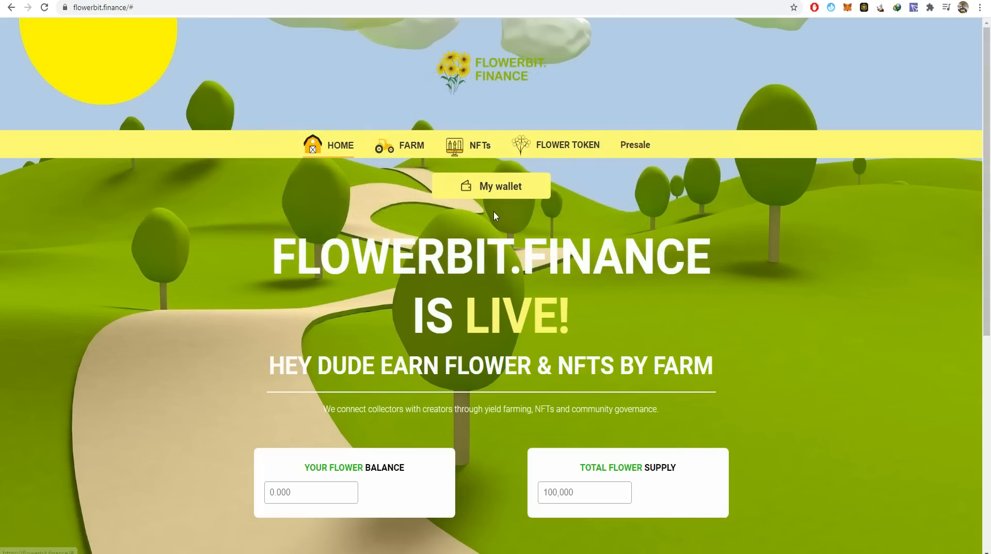
mouse_move(901, 63)
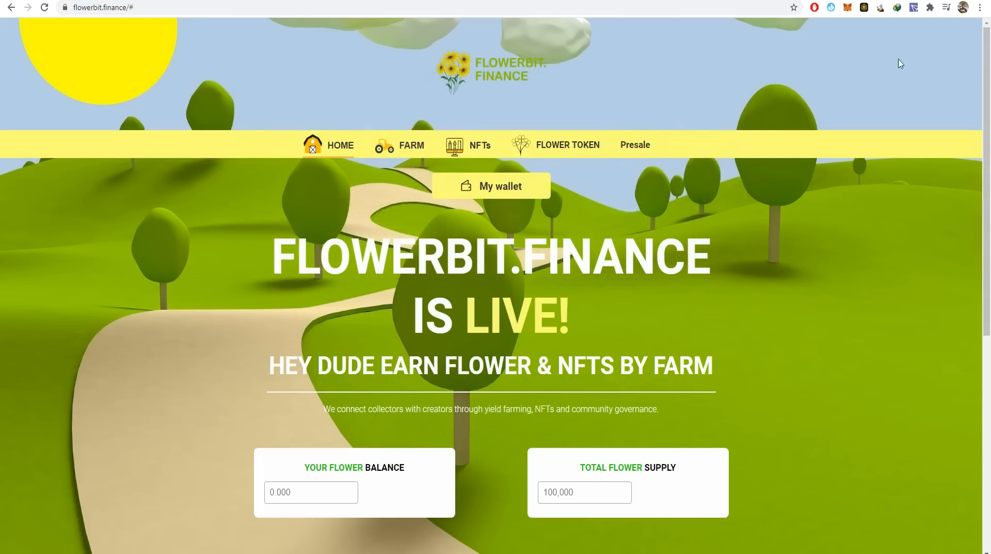
Reopen the wallet popup, attempt a Metamask connection, and go to the Farm page.
click(492, 185)
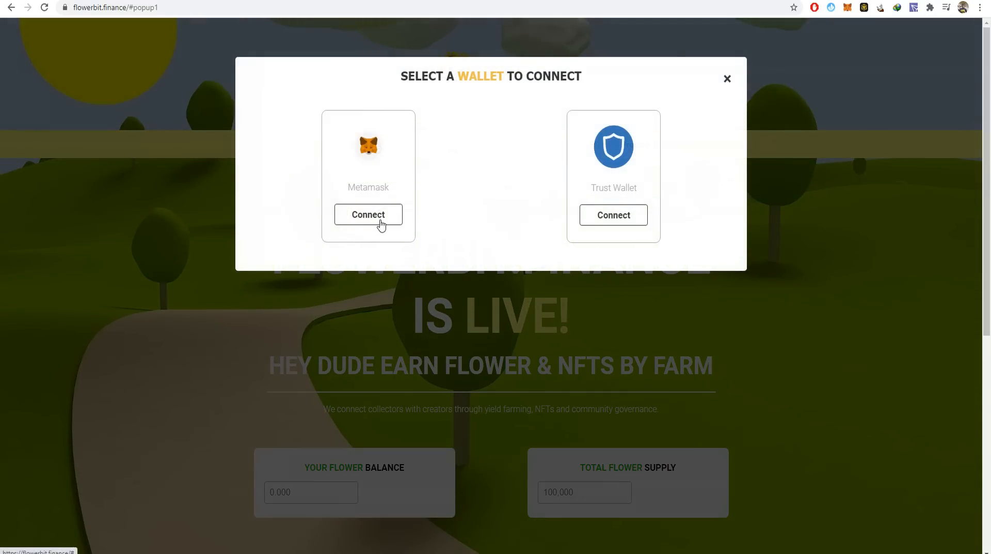
click(726, 77)
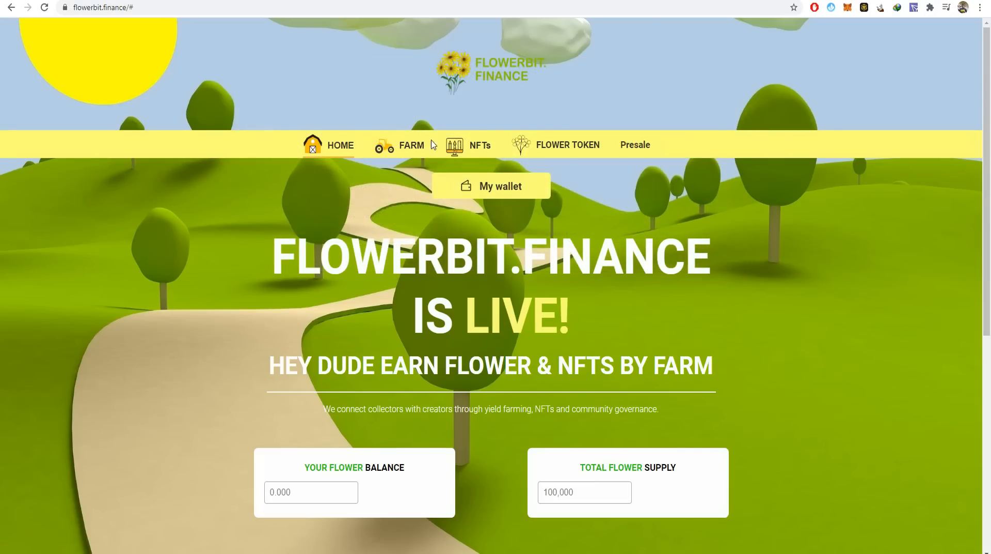
click(411, 145)
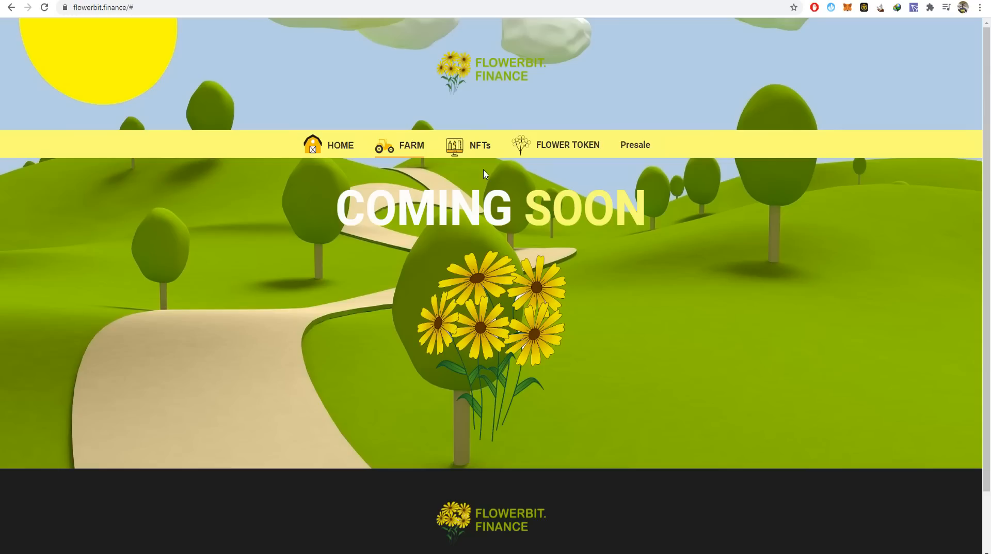
mouse_move(467, 195)
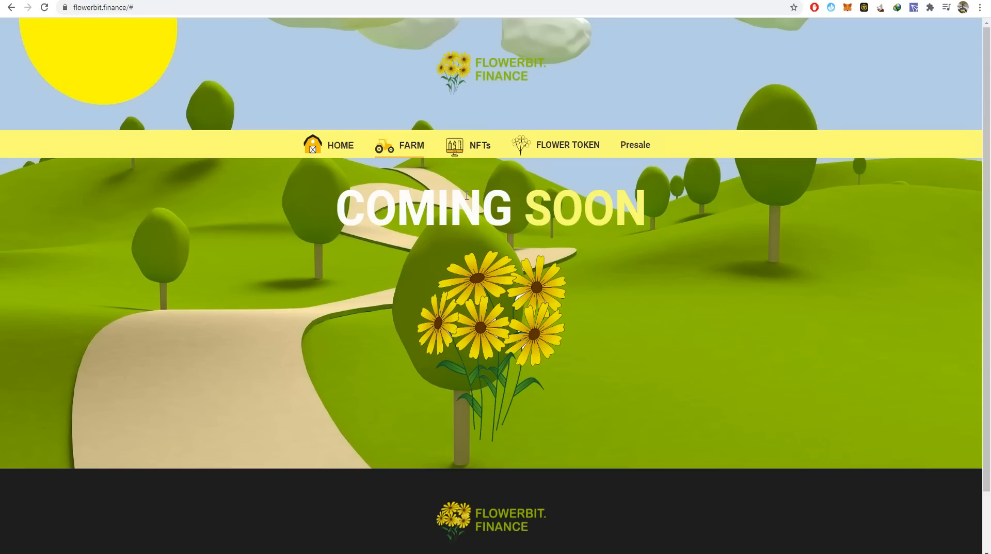
mouse_move(474, 171)
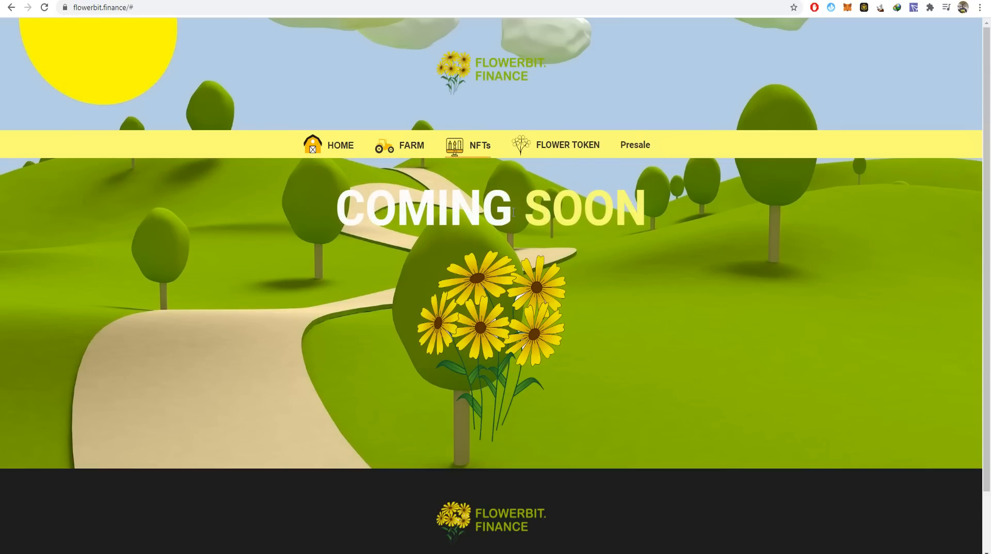
mouse_move(567, 144)
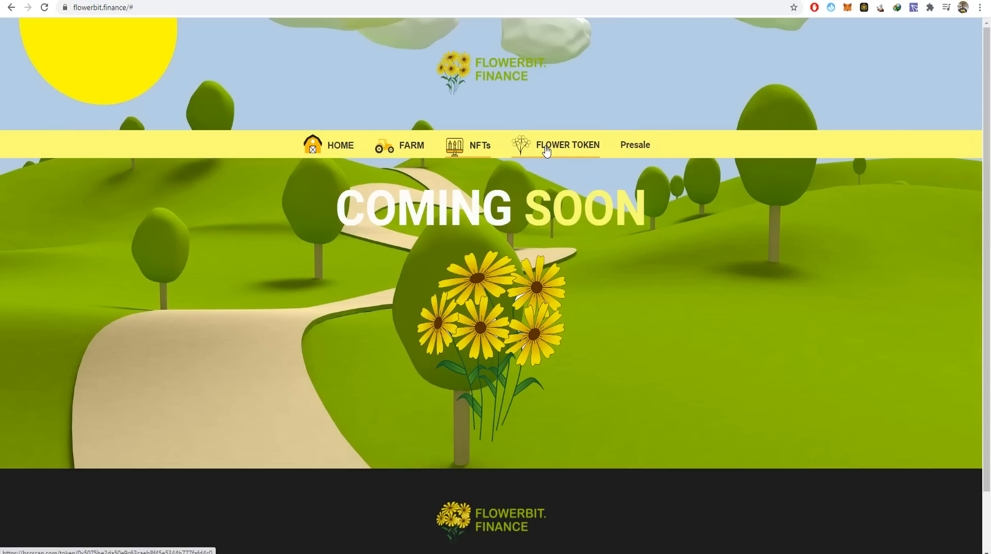
Open the FLOWER token's BscScan listing from the navigation bar.
click(567, 145)
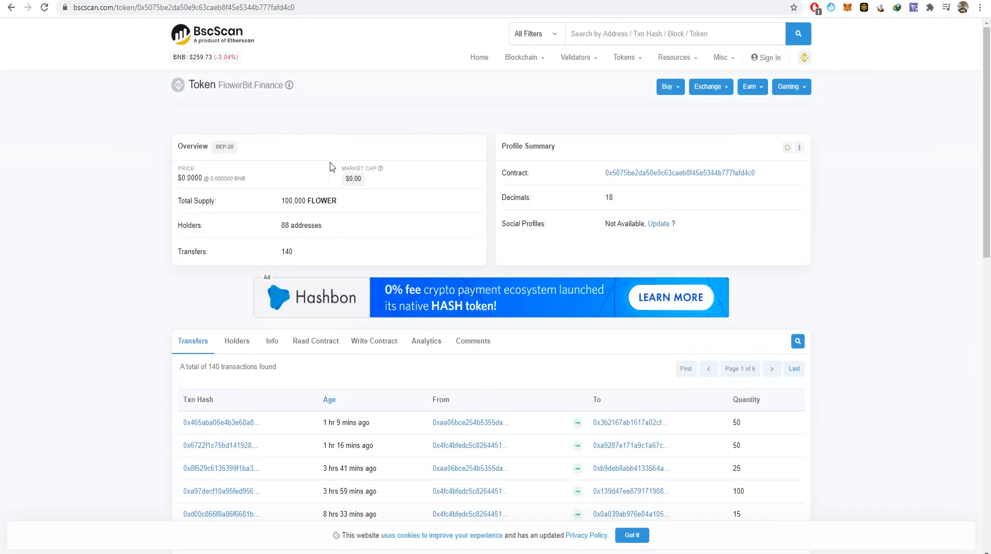
mouse_move(220, 103)
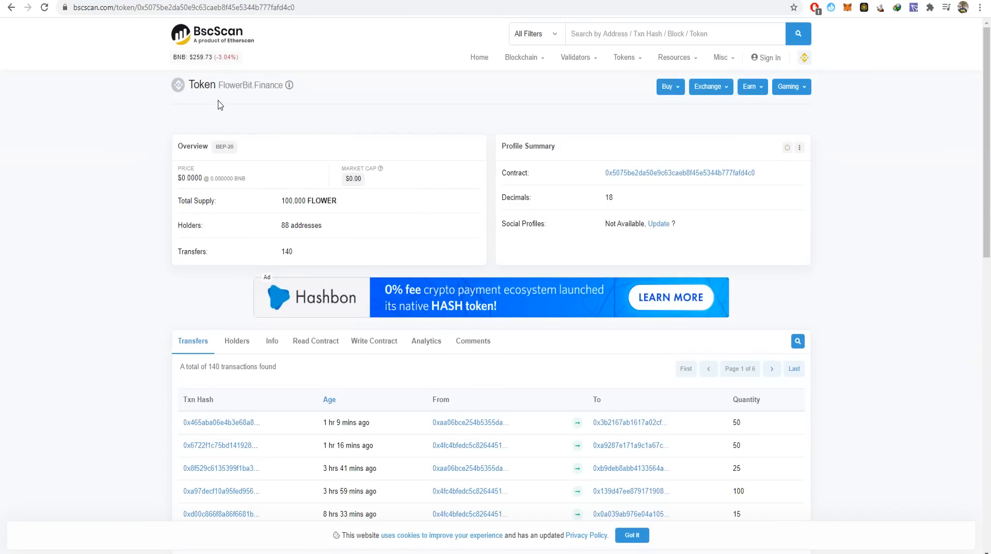
mouse_move(205, 189)
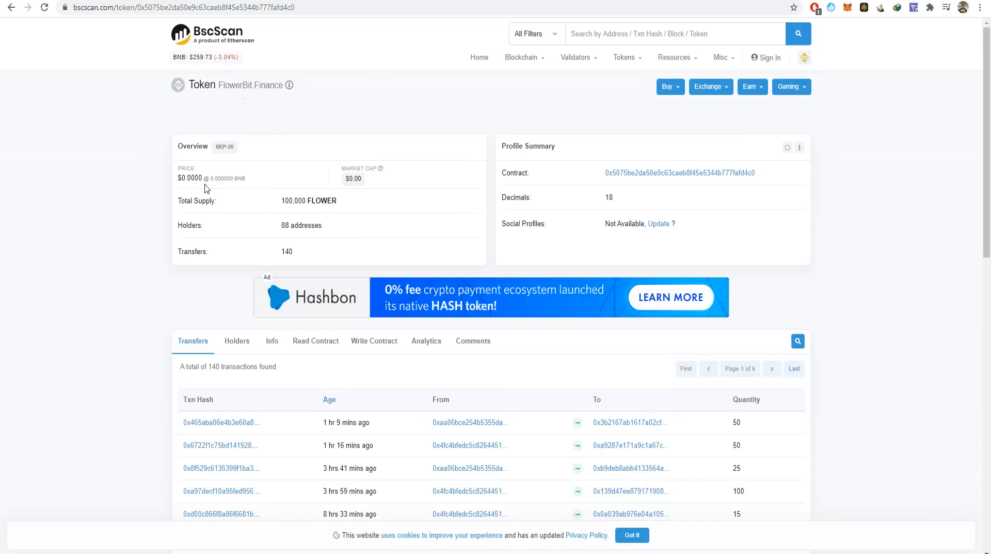
mouse_move(297, 201)
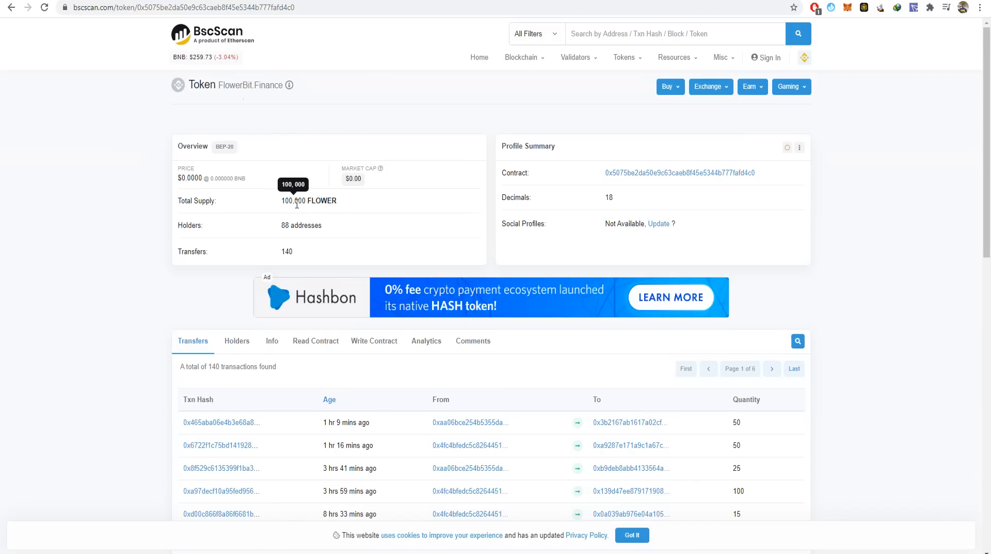
mouse_move(229, 241)
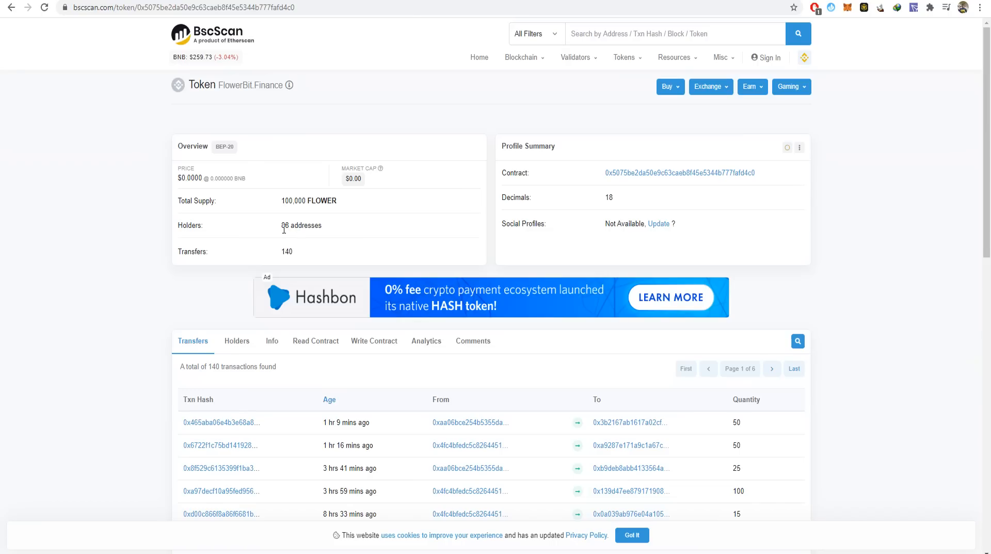
Review the token's 18 decimals and browse its transfer list on BscScan.
double_click(286, 251)
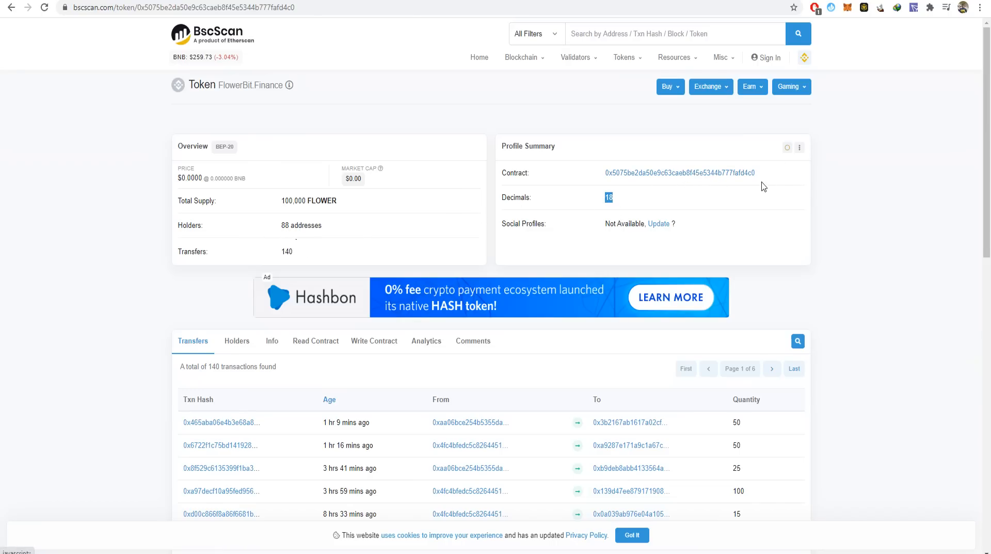
mouse_move(664, 297)
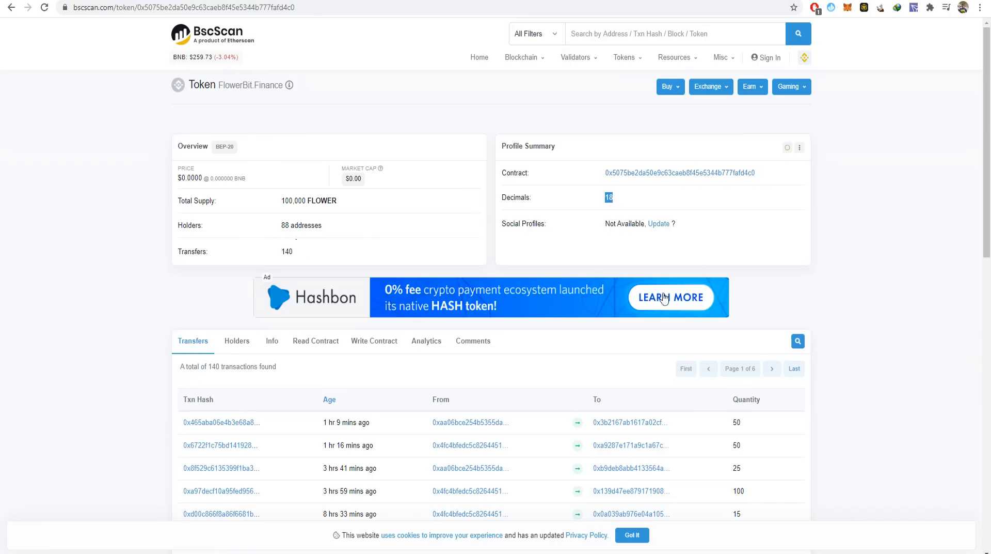
scroll(down, 3)
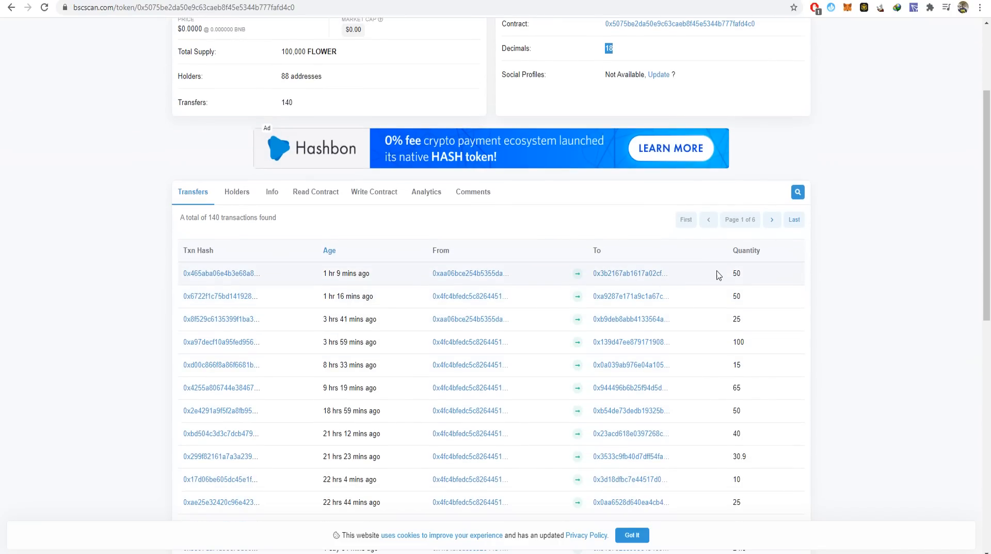
scroll(down, 3)
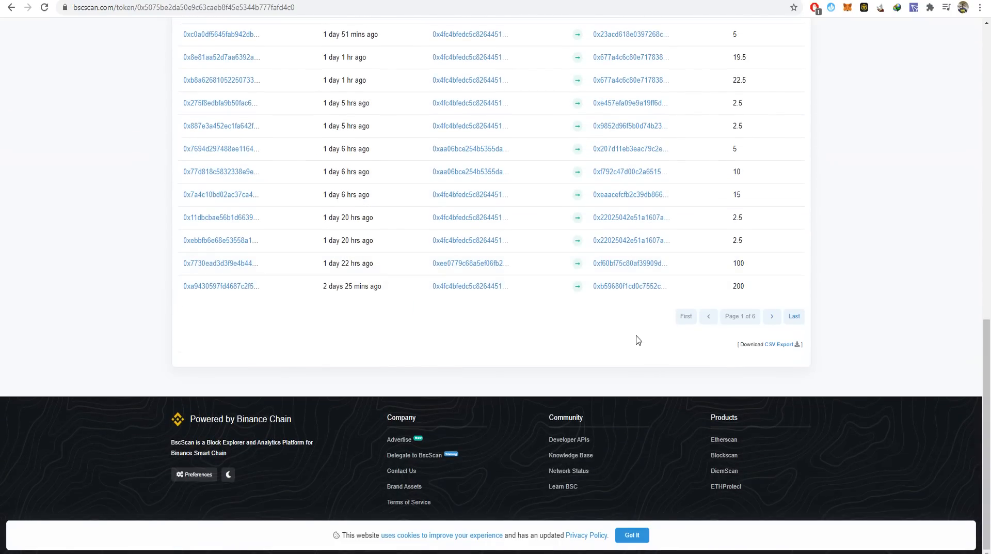
scroll(up, 3)
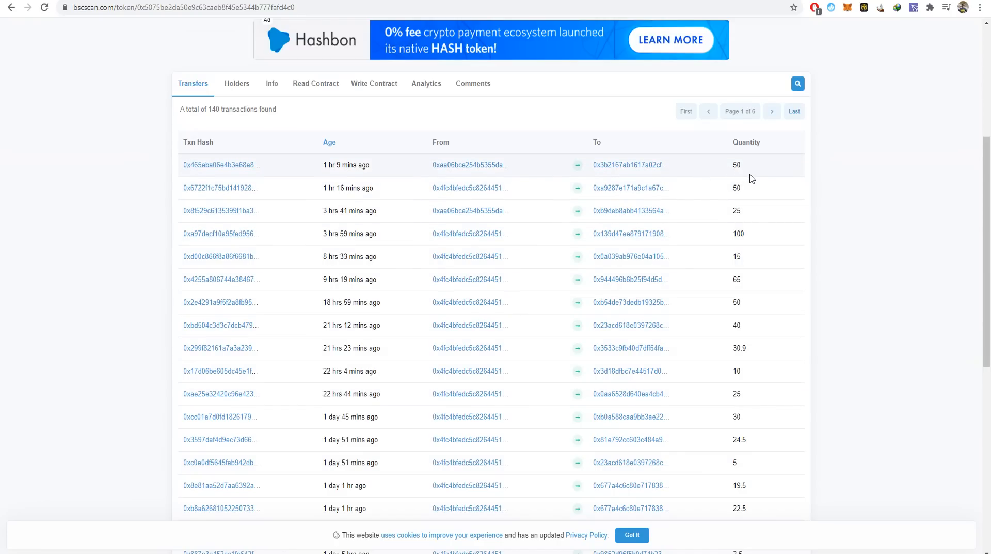
scroll(up, 3)
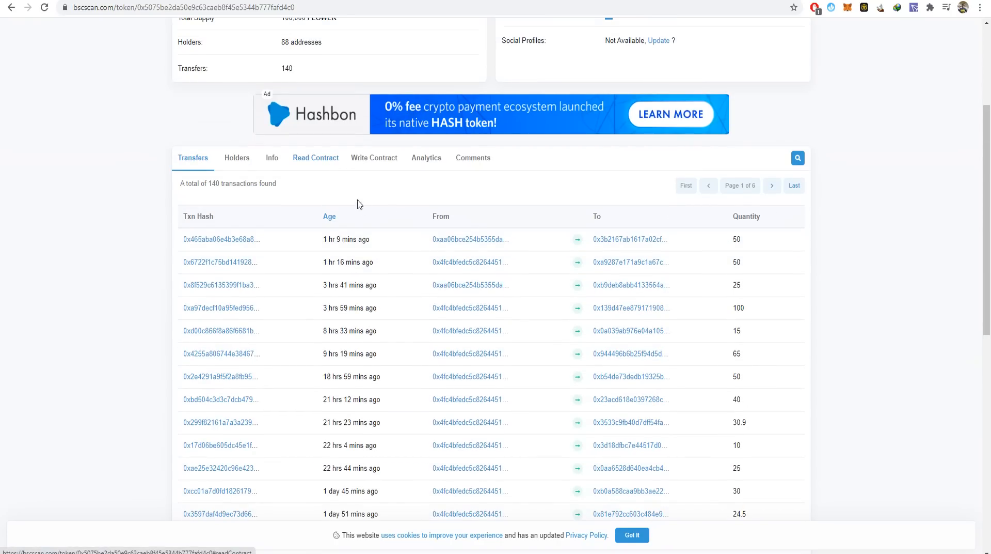
scroll(up, 3)
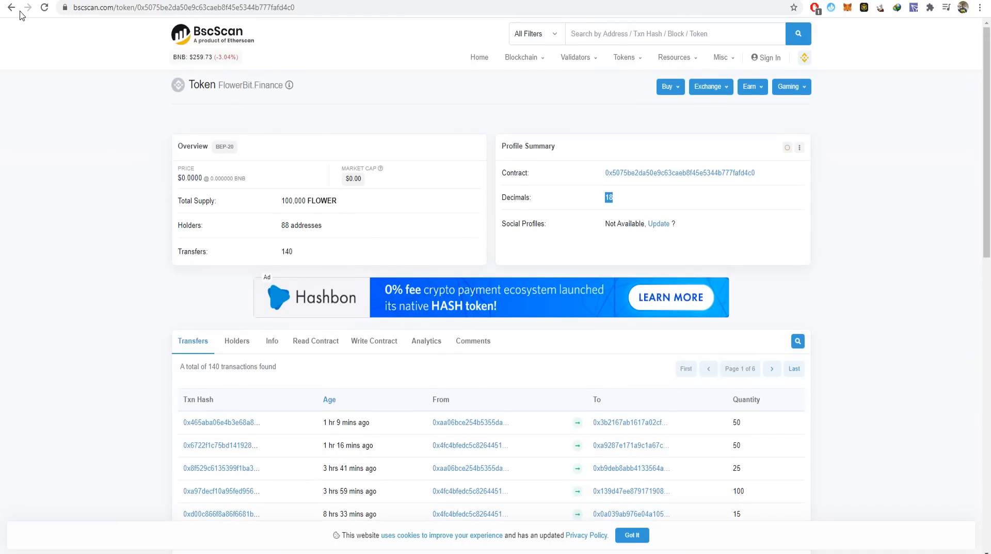
Return to flowerbit.finance and open the project's Medium blog from the footer.
click(249, 85)
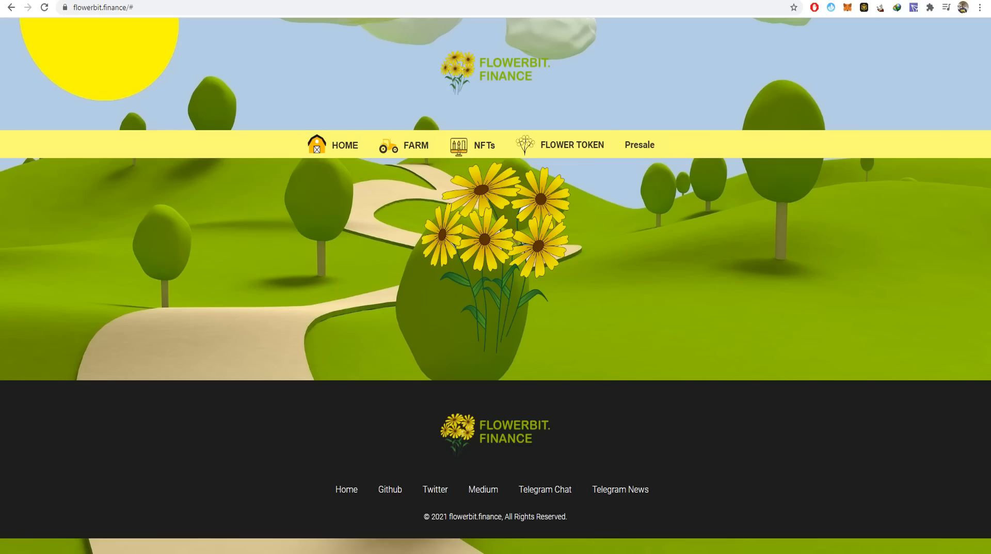
mouse_move(484, 489)
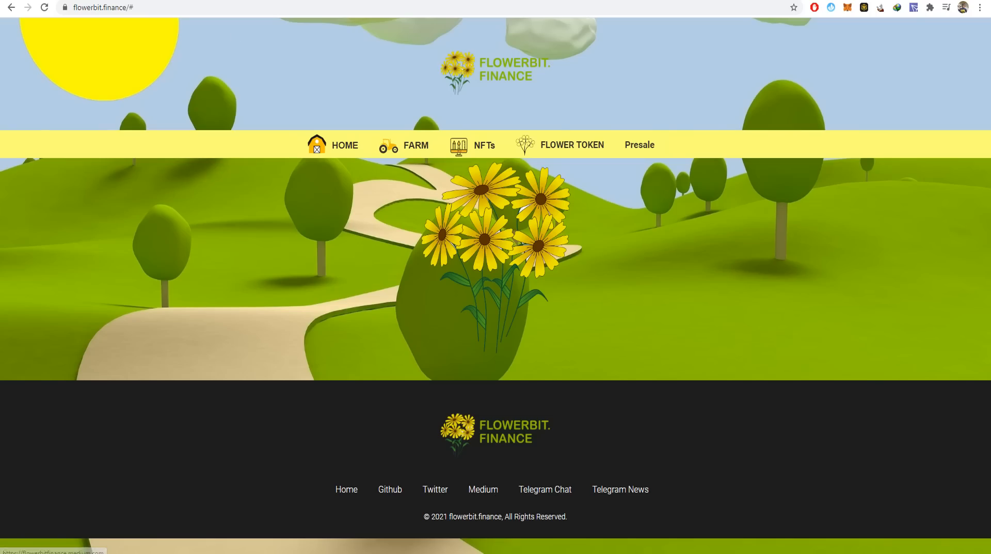
click(482, 489)
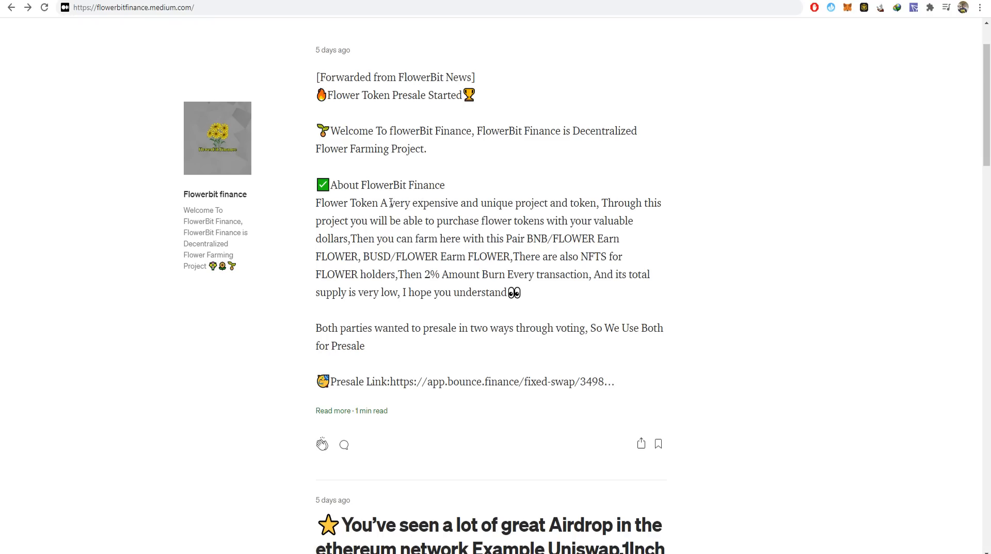
mouse_move(539, 215)
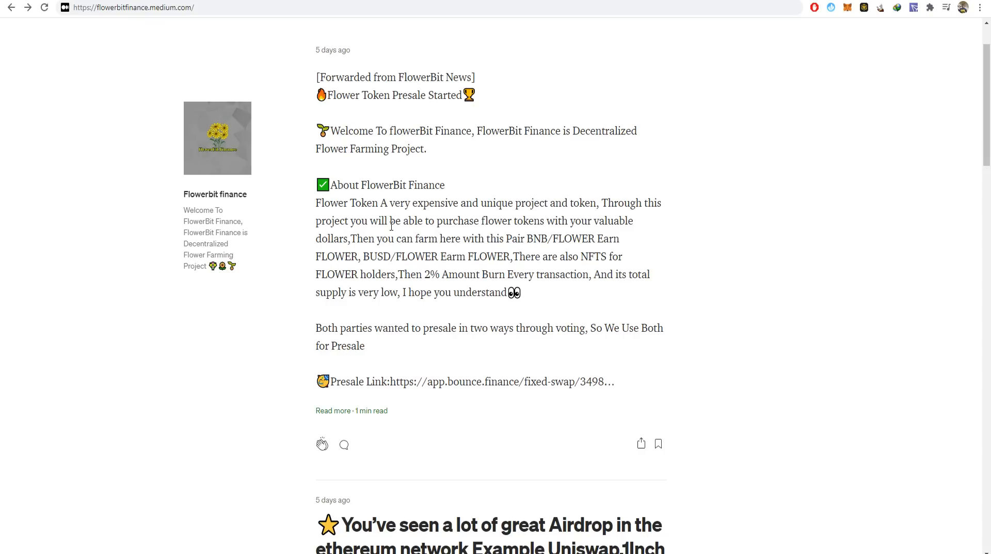
mouse_move(590, 233)
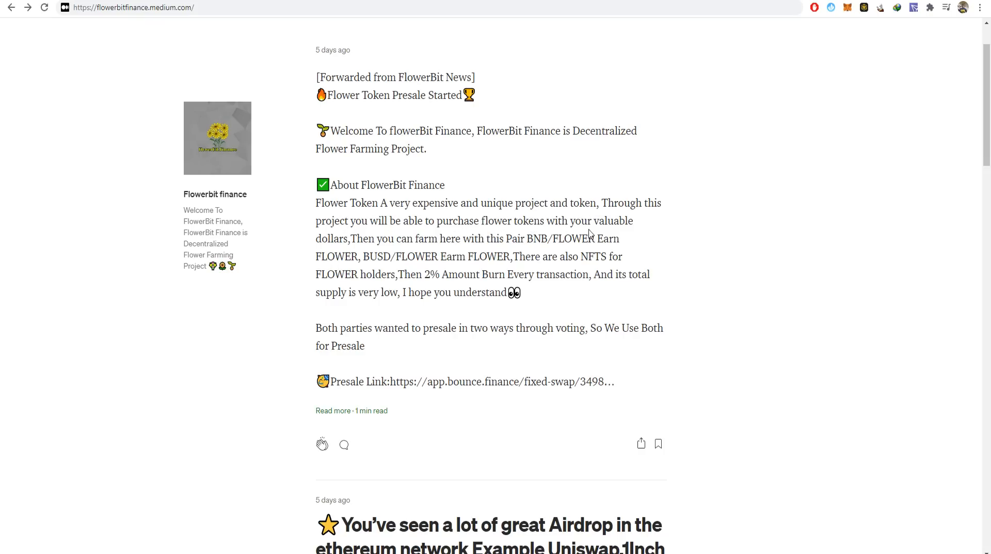
mouse_move(447, 250)
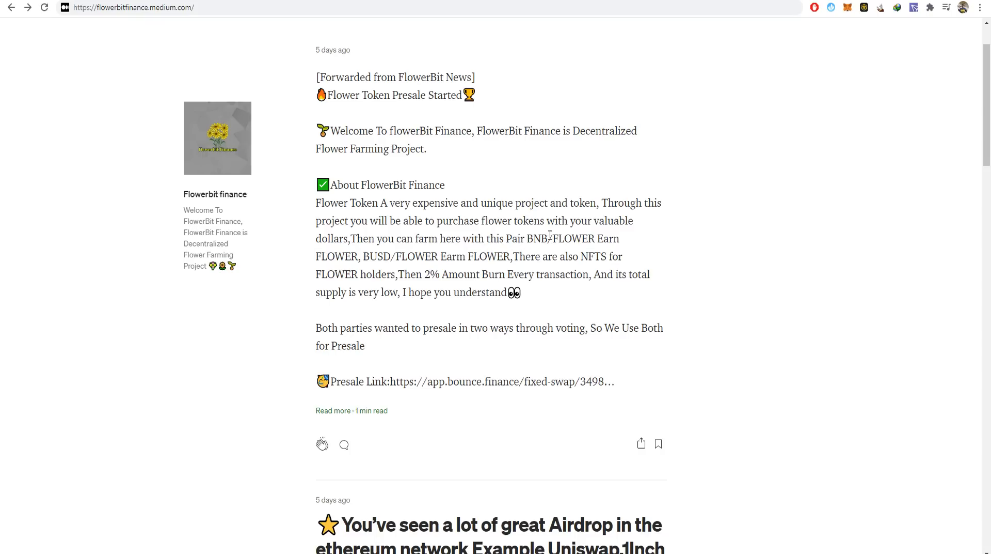
mouse_move(403, 261)
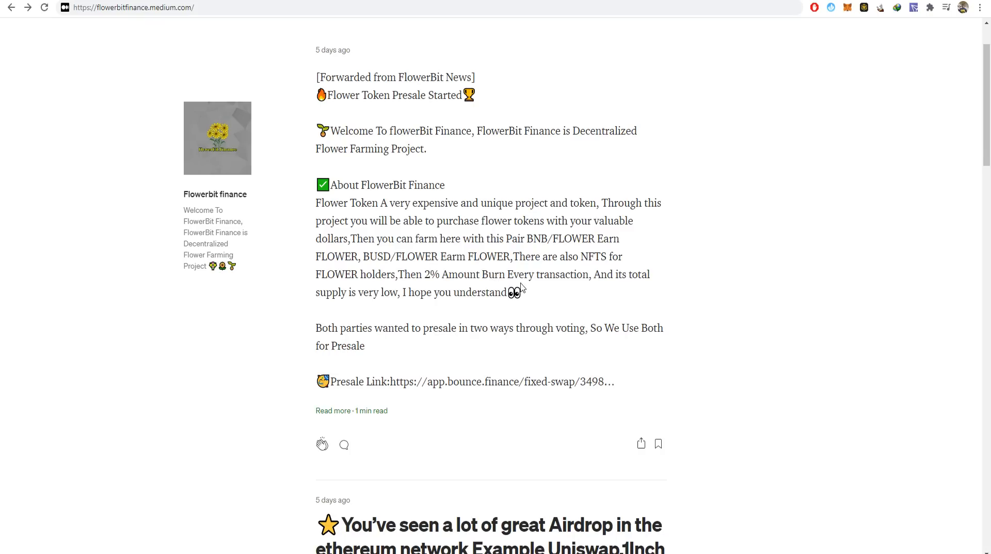
mouse_move(393, 304)
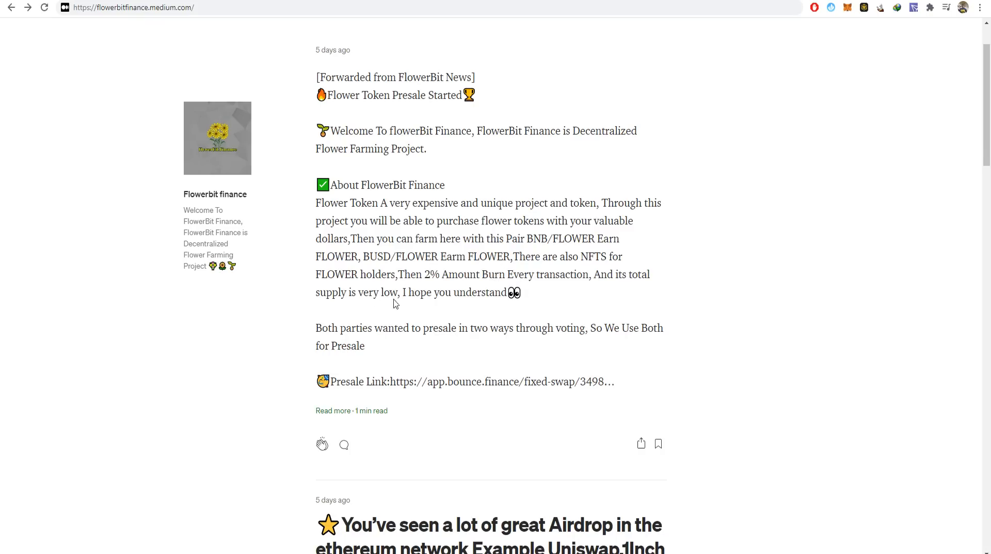
mouse_move(436, 305)
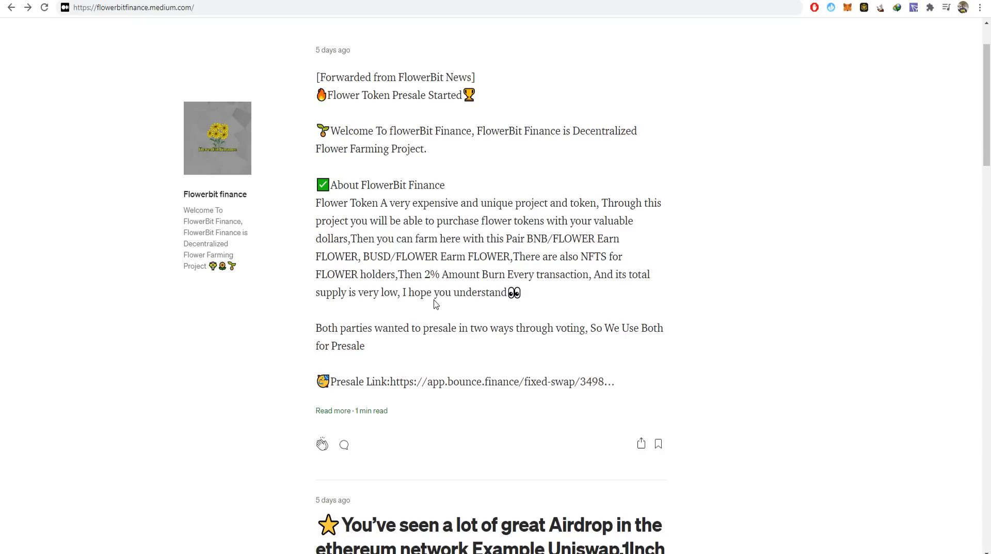
mouse_move(351, 333)
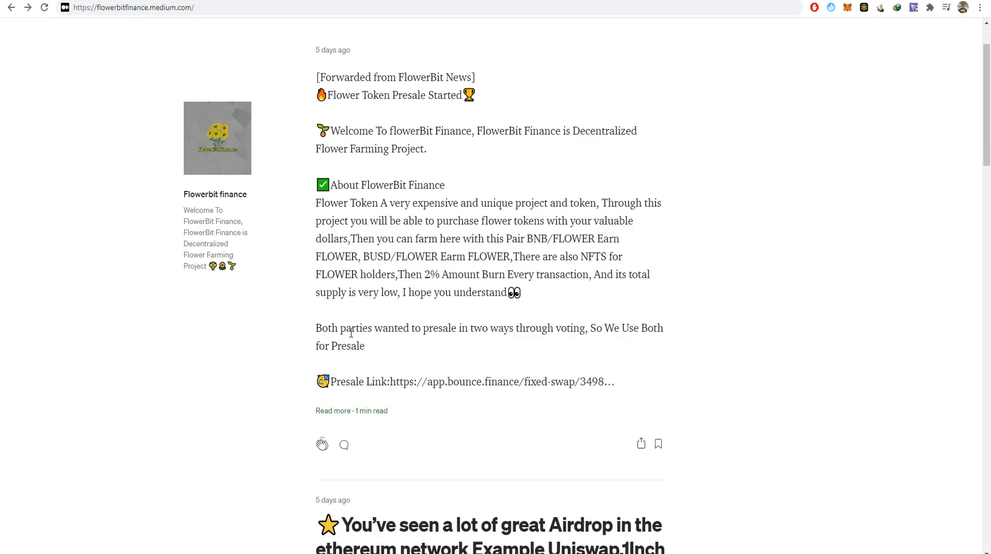
mouse_move(544, 330)
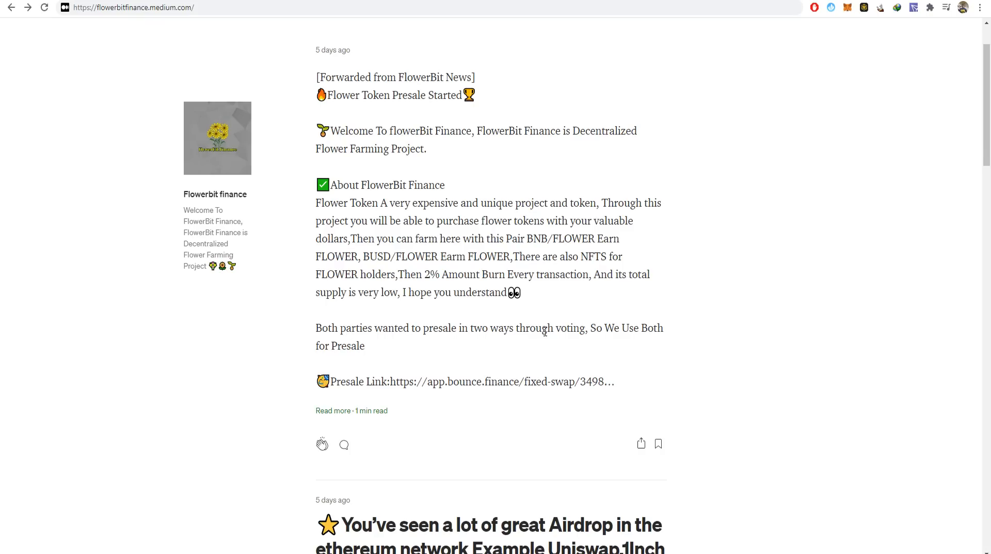
mouse_move(400, 363)
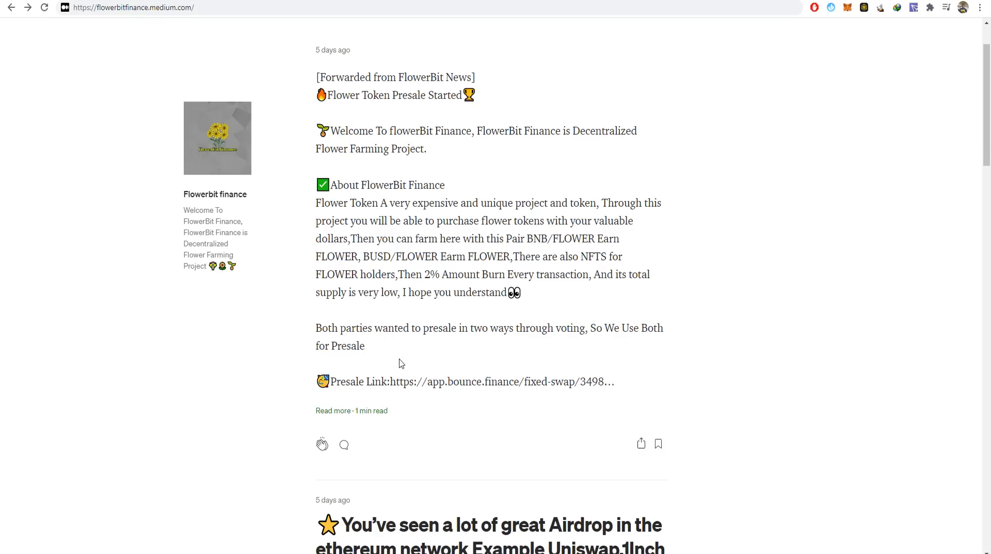
Open the FlowerBit Sale presale pool on Bounce from the site's Presale menu.
scroll(down, 3)
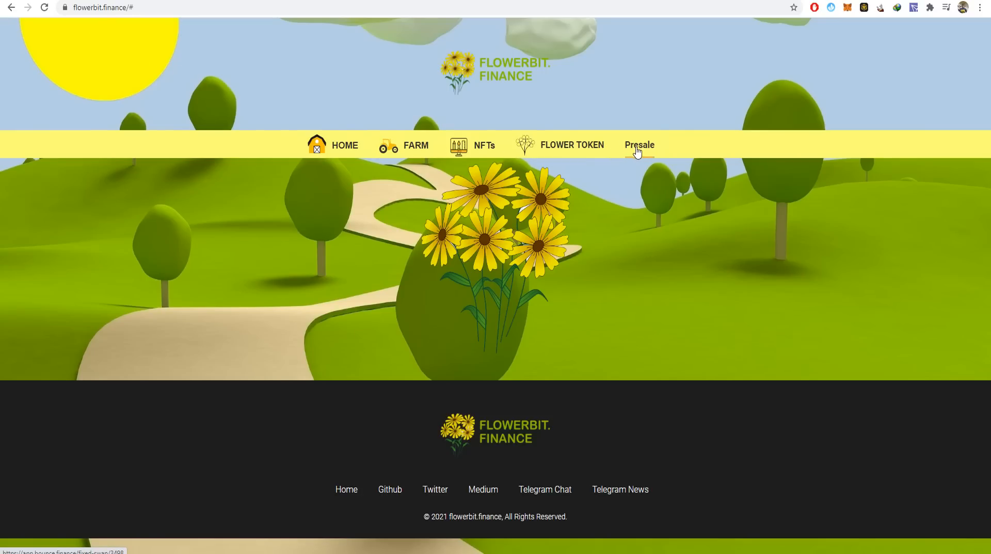
click(639, 144)
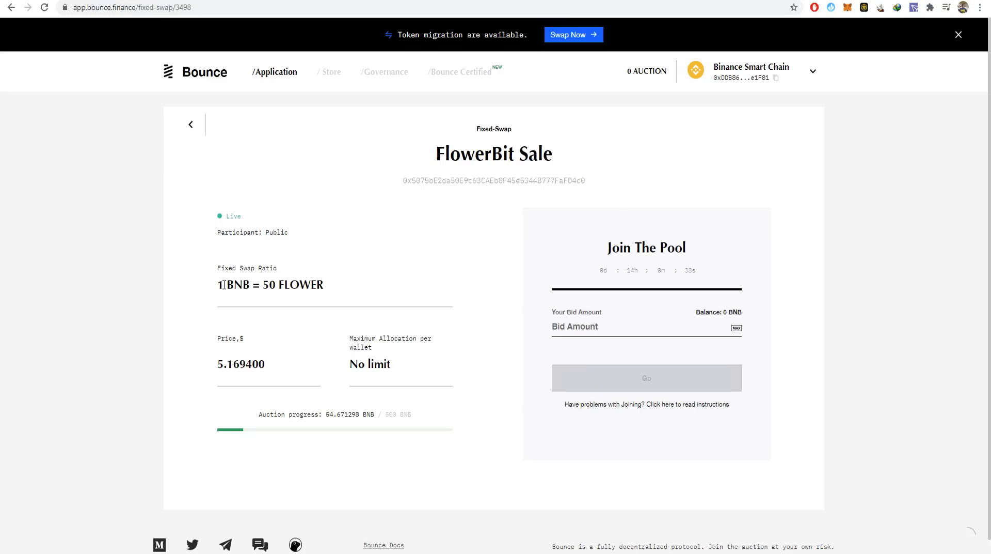
mouse_move(283, 308)
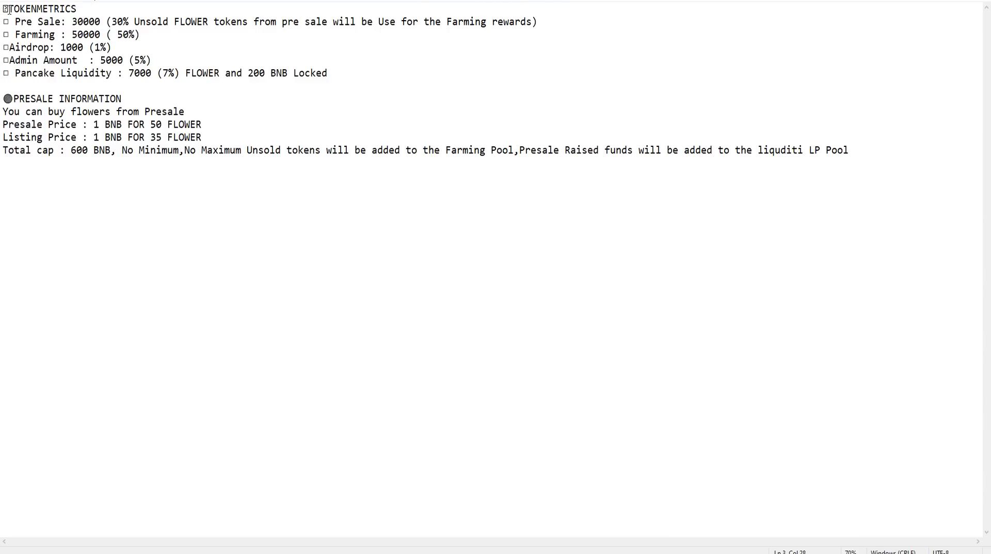
click(150, 34)
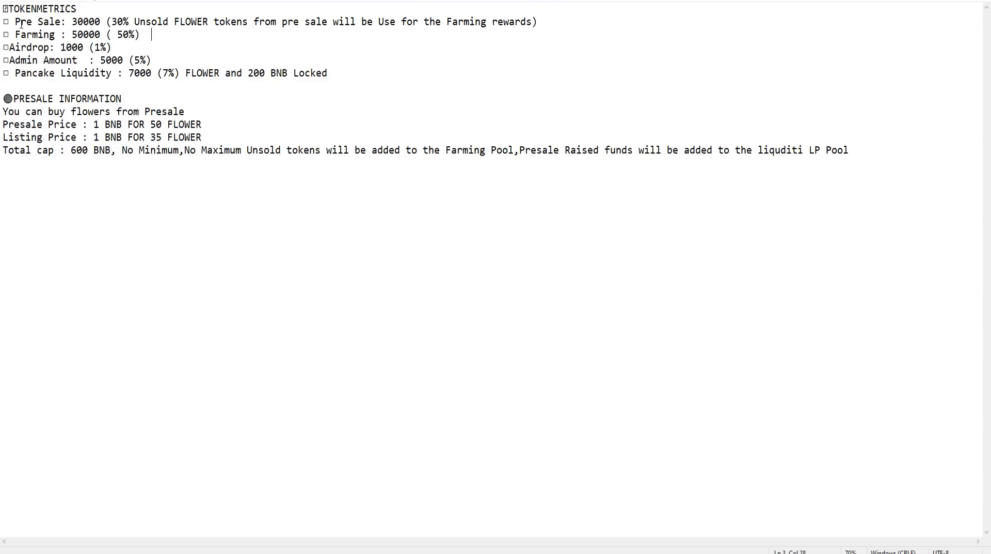
double_click(86, 20)
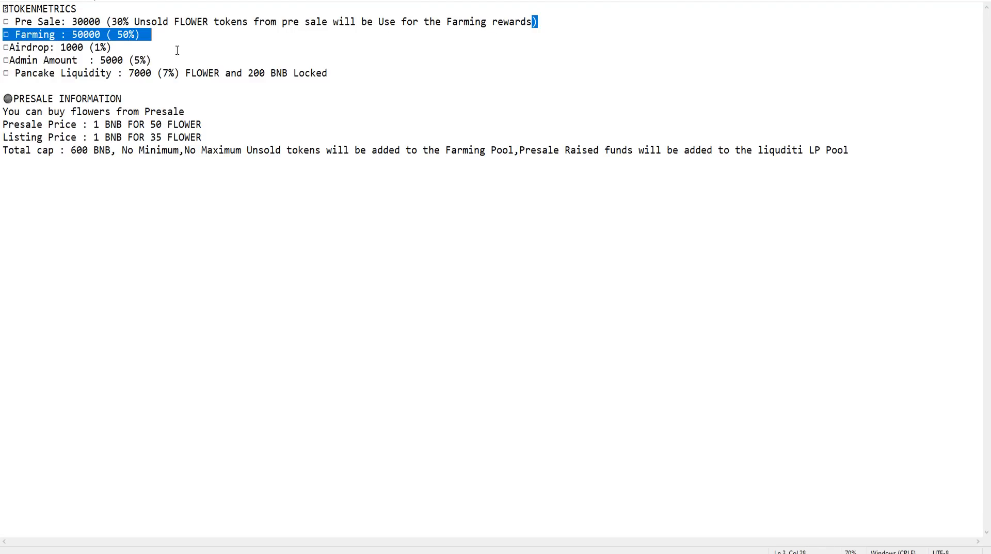
double_click(86, 34)
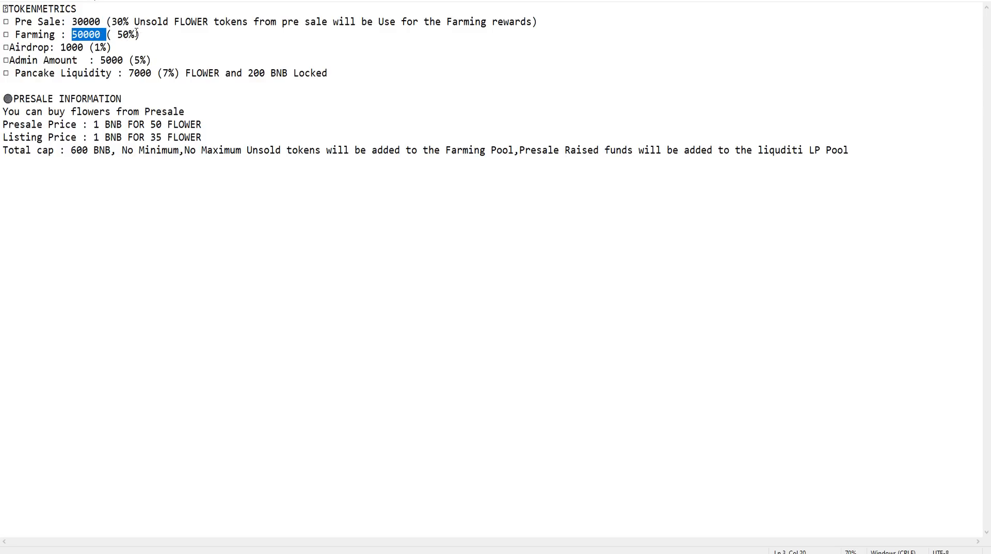
double_click(100, 47)
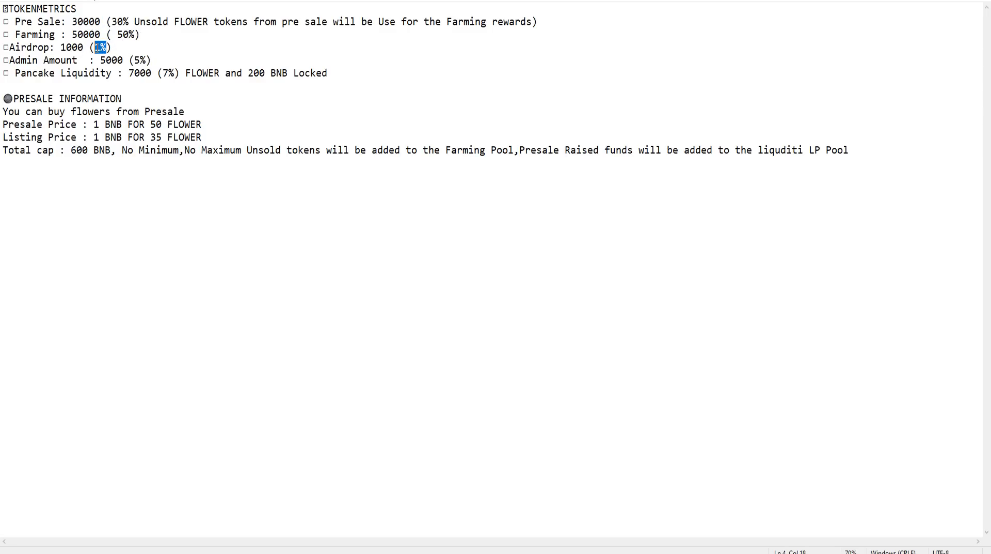
double_click(141, 60)
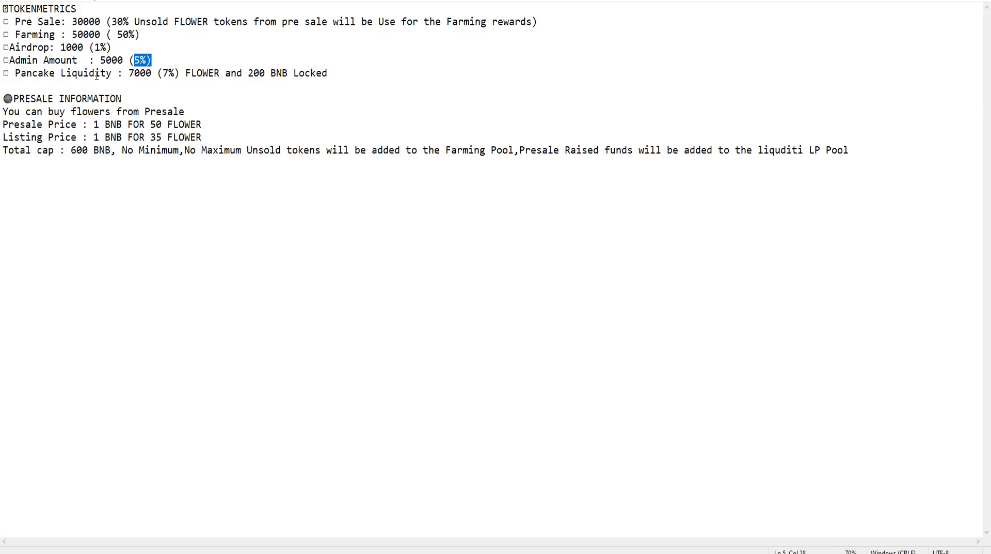
mouse_move(278, 89)
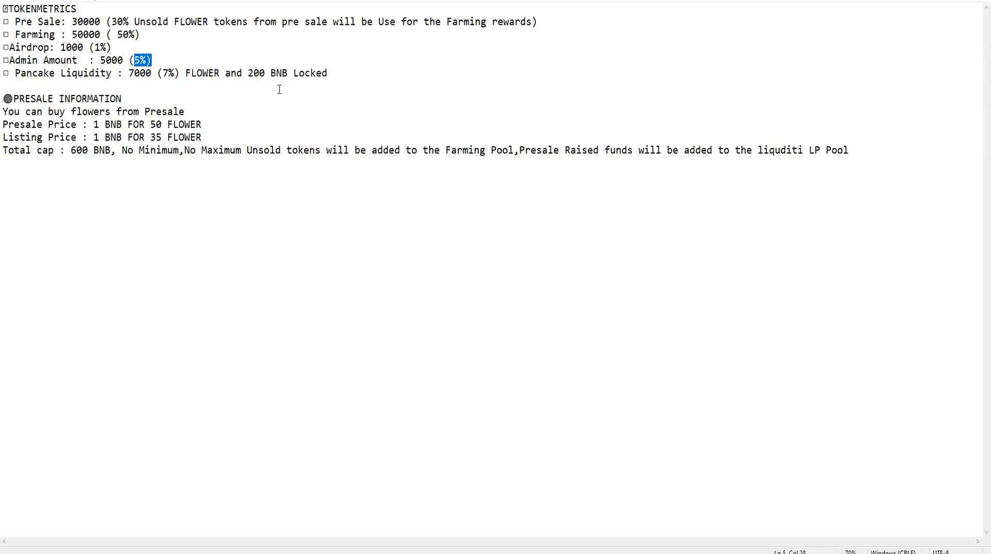
mouse_move(292, 78)
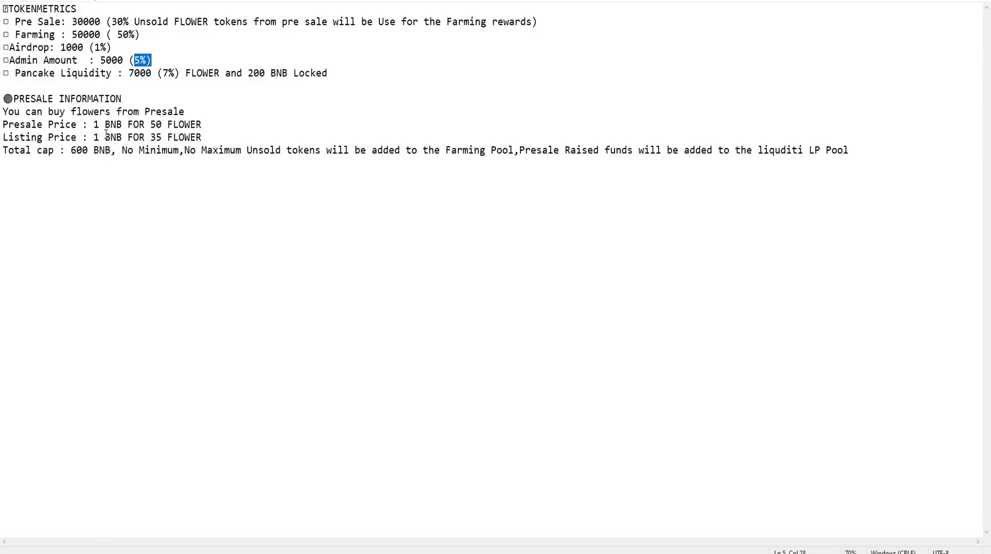
double_click(156, 137)
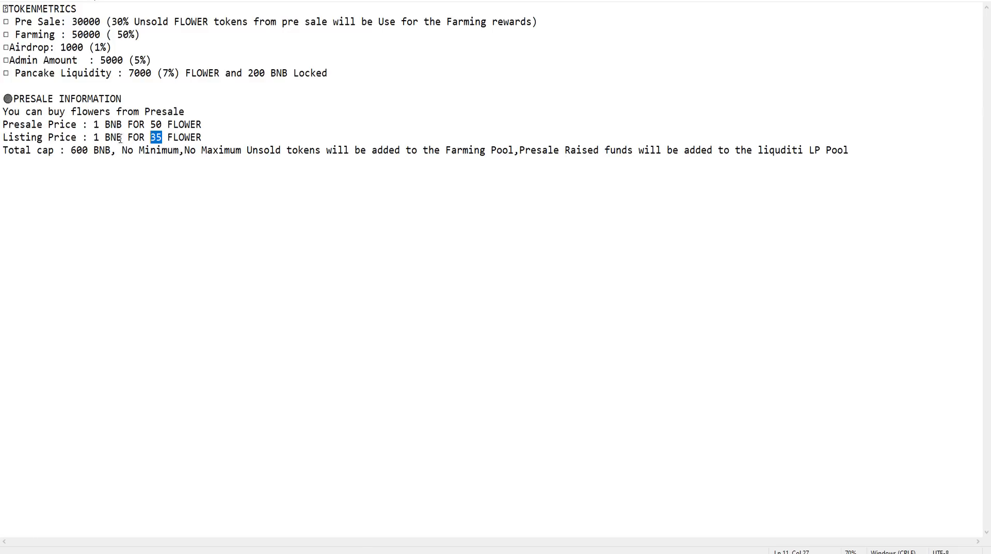
click(147, 124)
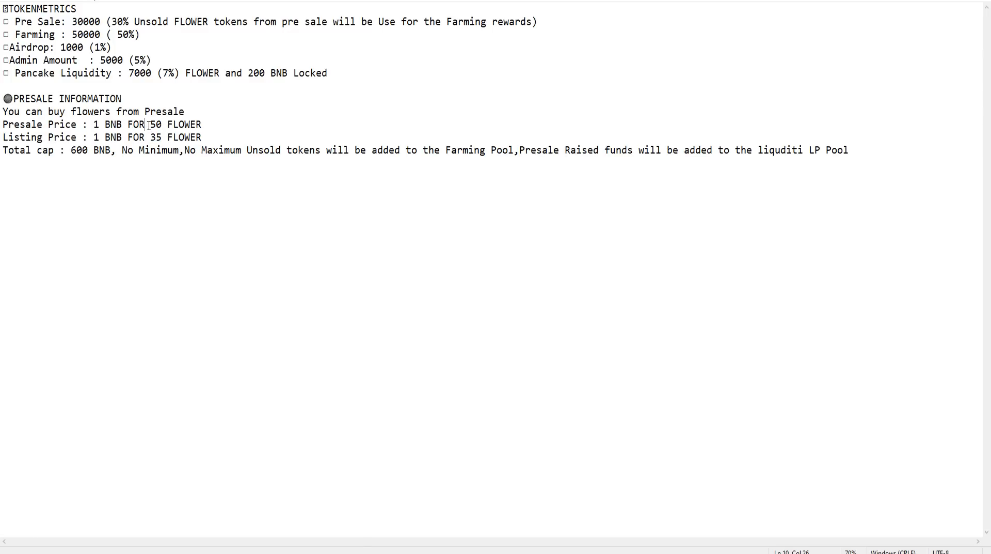
double_click(152, 124)
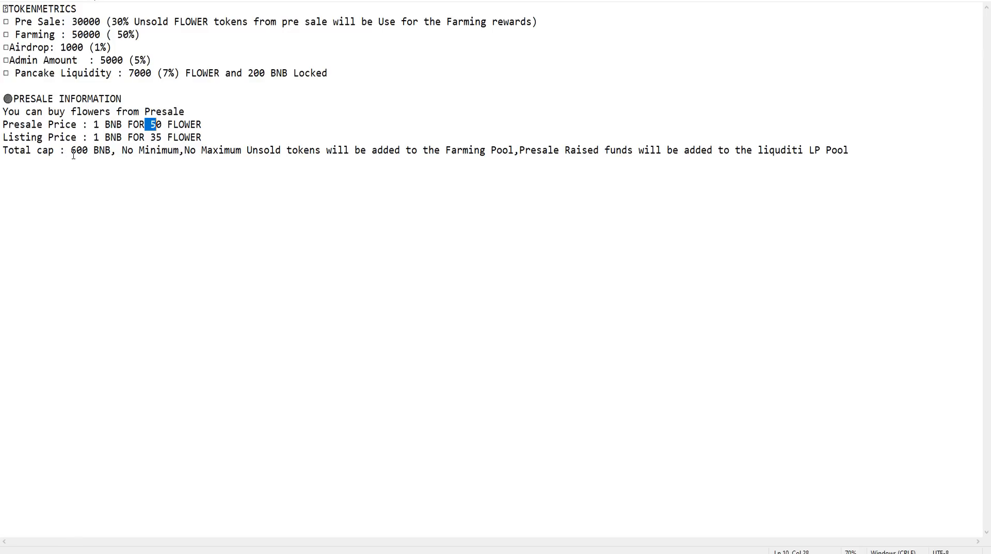
double_click(78, 150)
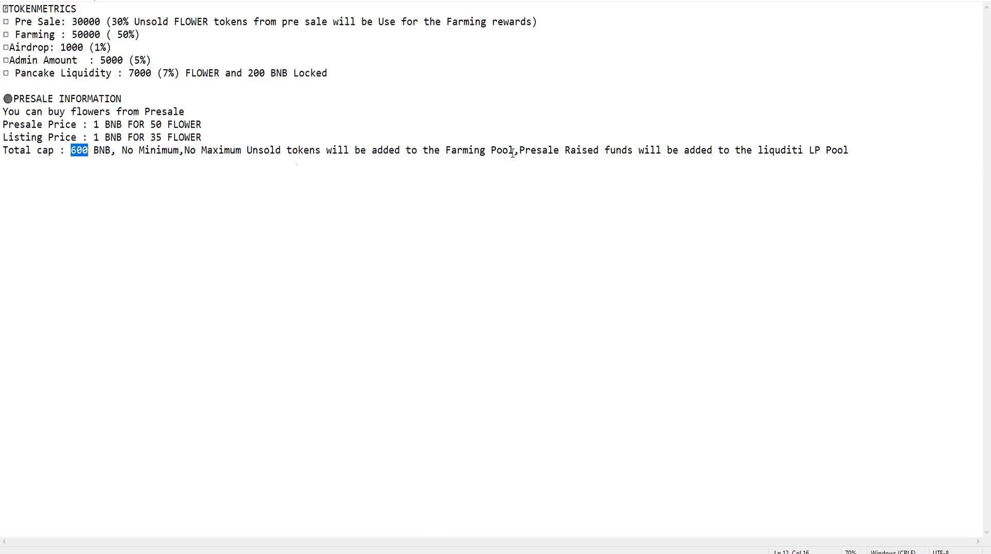
mouse_move(618, 260)
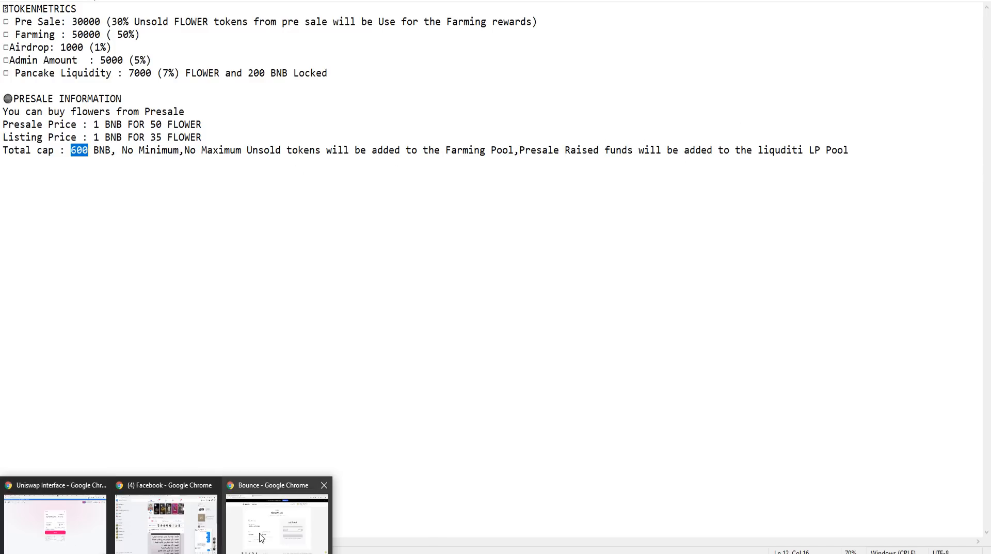
Bring up the Bounce FlowerBit Sale pool and highlight its 5.169400 price value.
click(277, 521)
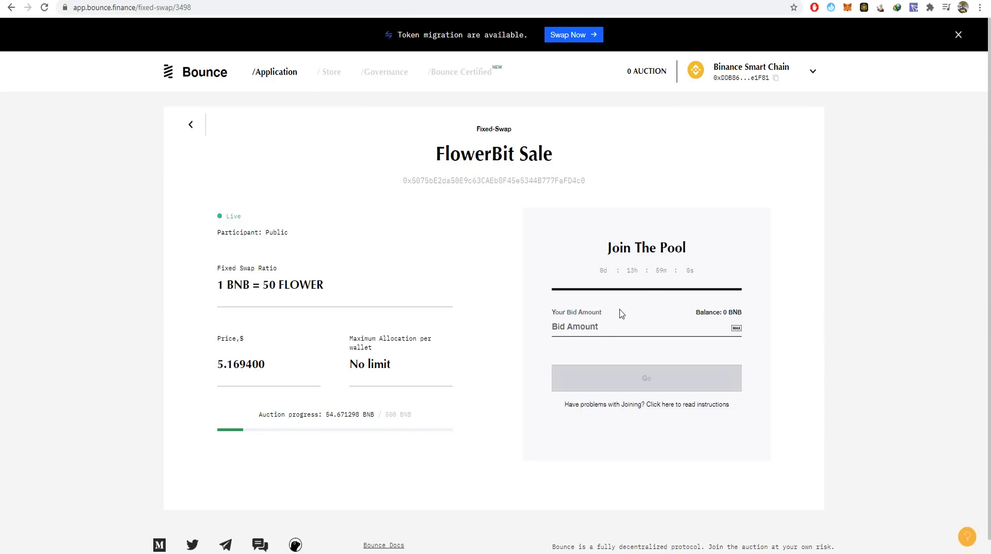
mouse_move(370, 258)
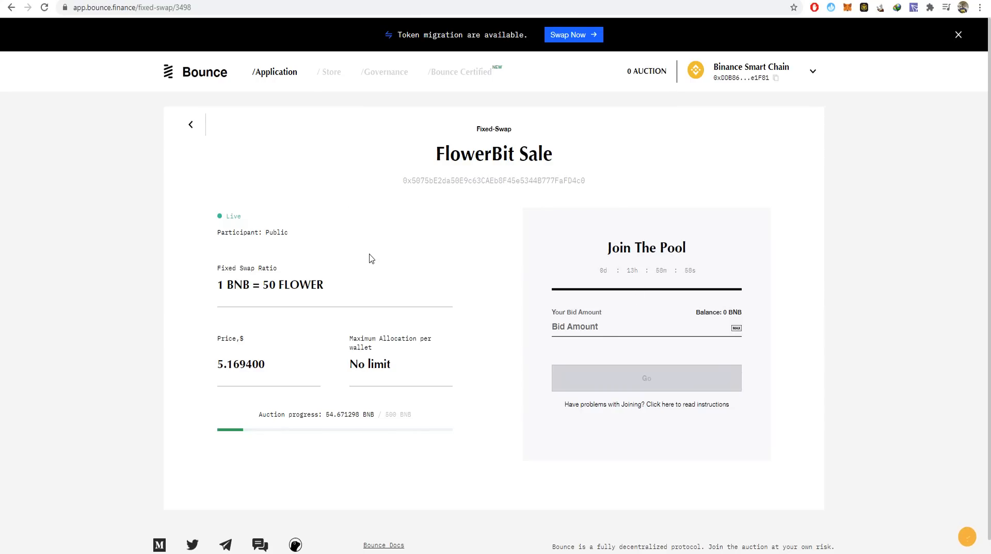
mouse_move(488, 183)
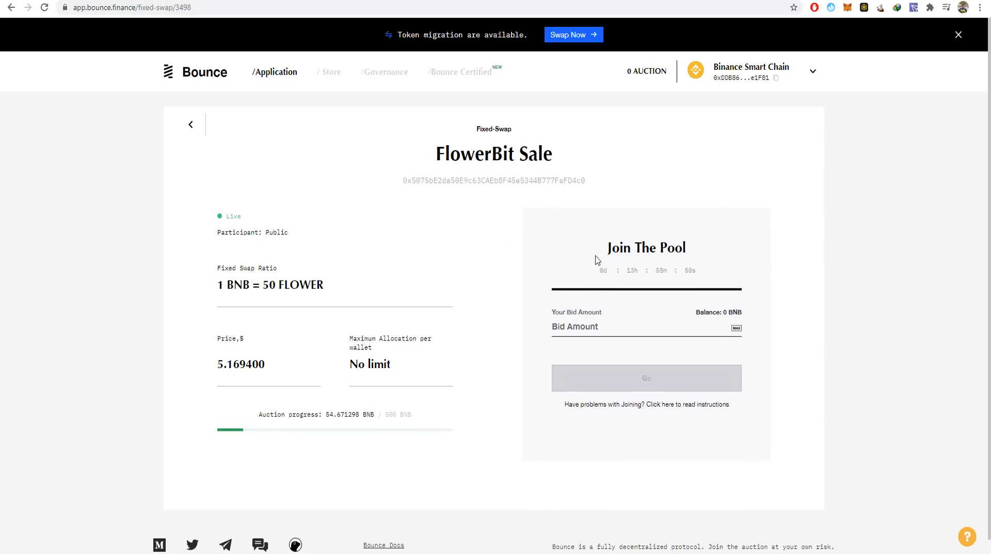
click(601, 326)
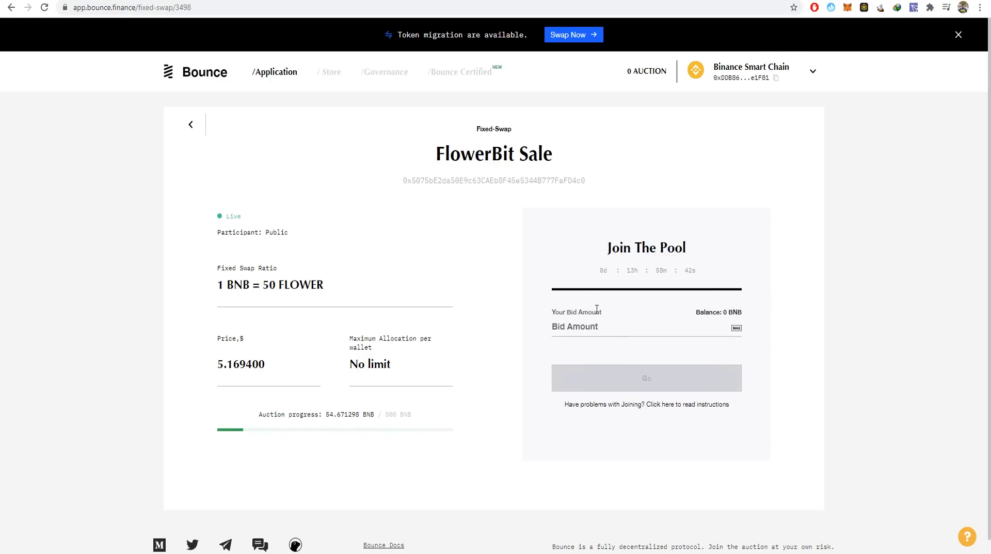
mouse_move(568, 143)
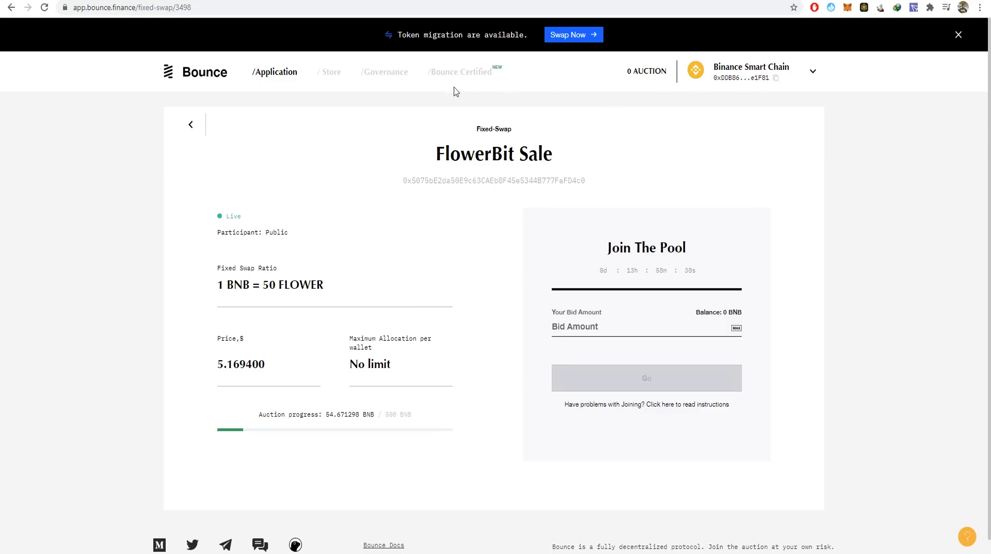
mouse_move(345, 331)
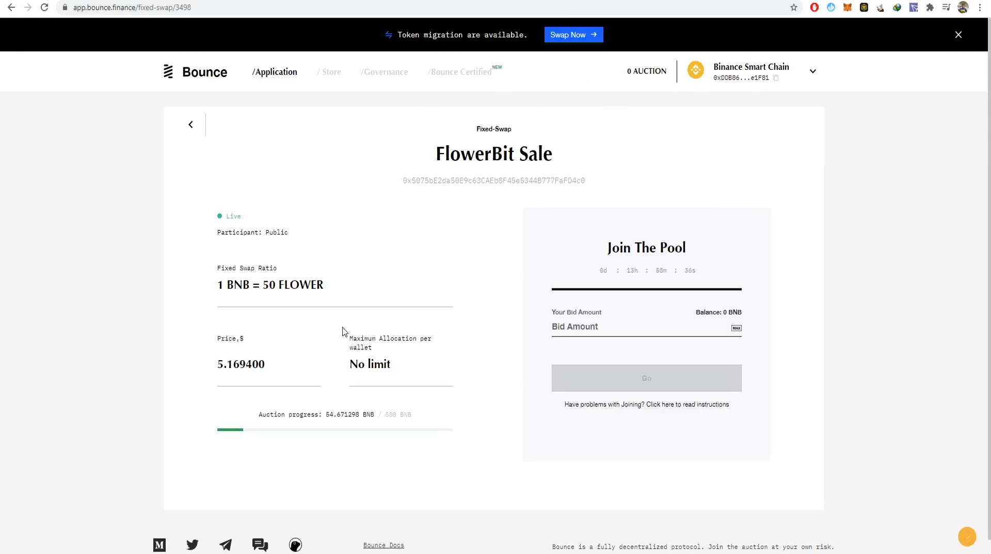
mouse_move(333, 412)
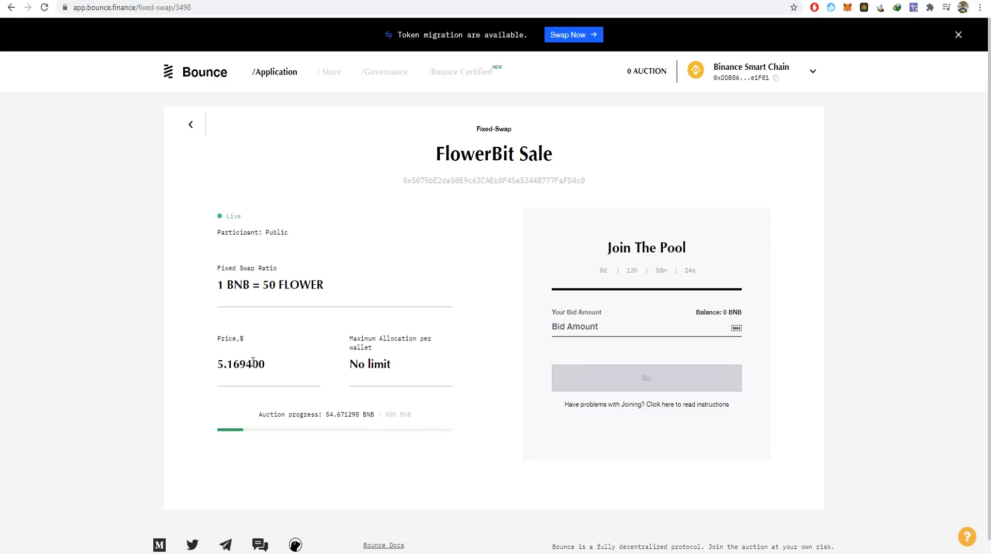
double_click(241, 364)
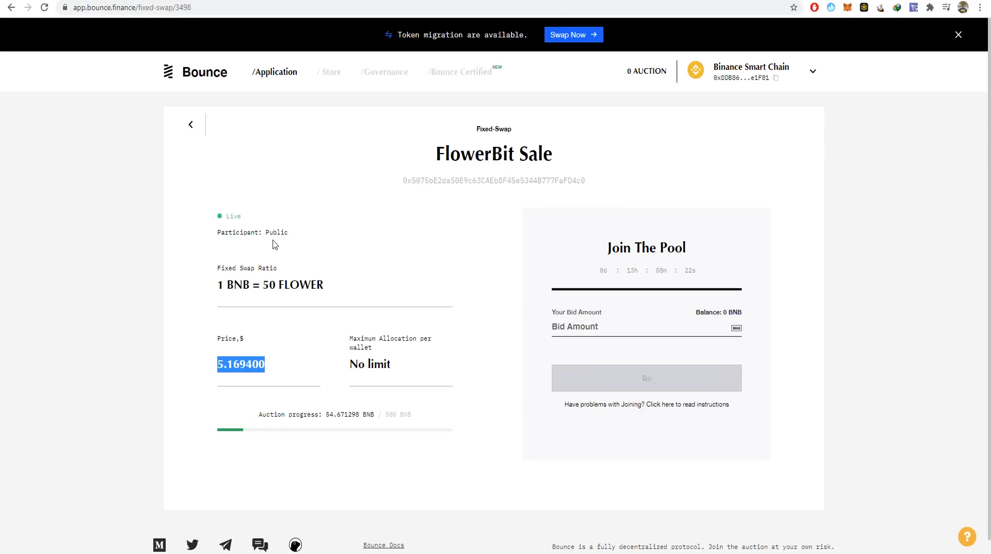
mouse_move(334, 181)
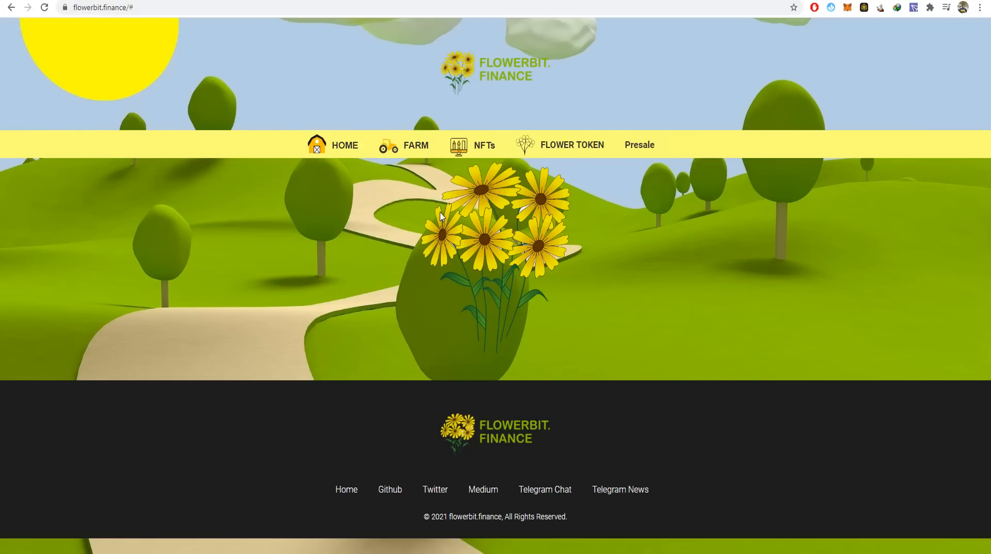
mouse_move(551, 178)
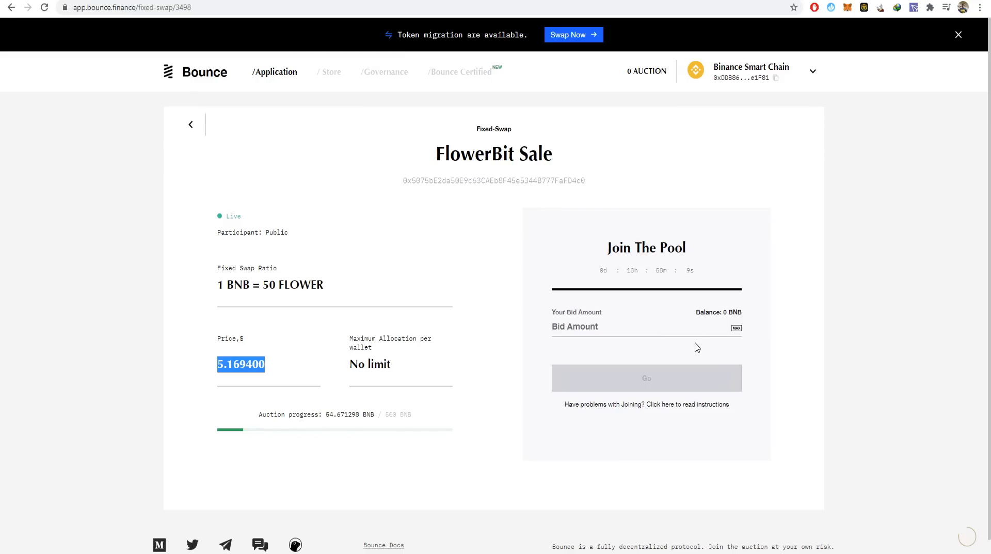
mouse_move(593, 249)
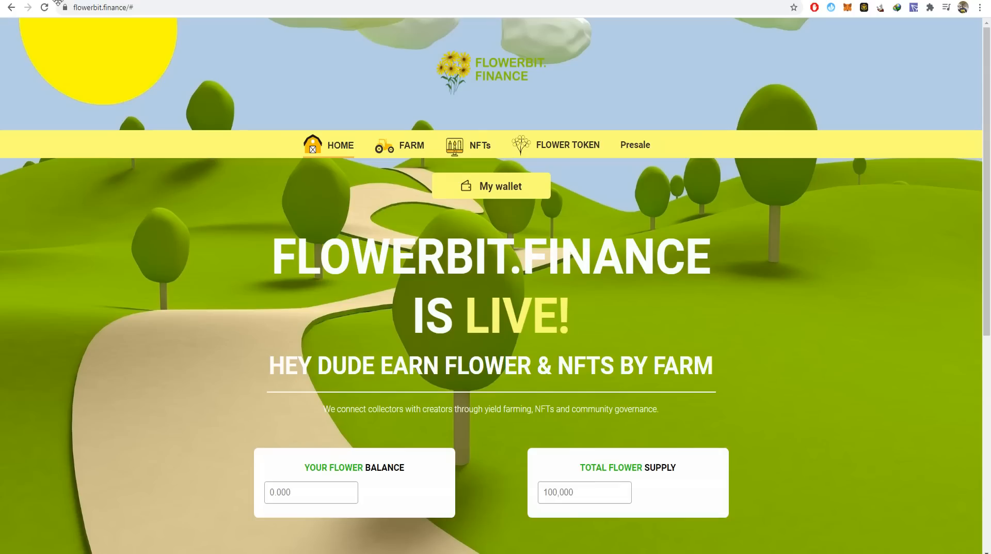
mouse_move(421, 150)
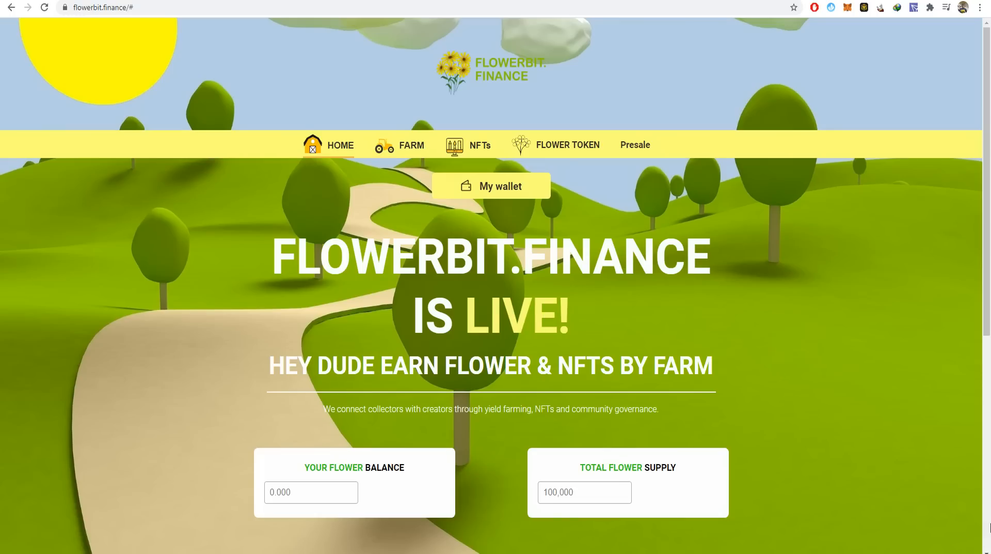
mouse_move(739, 254)
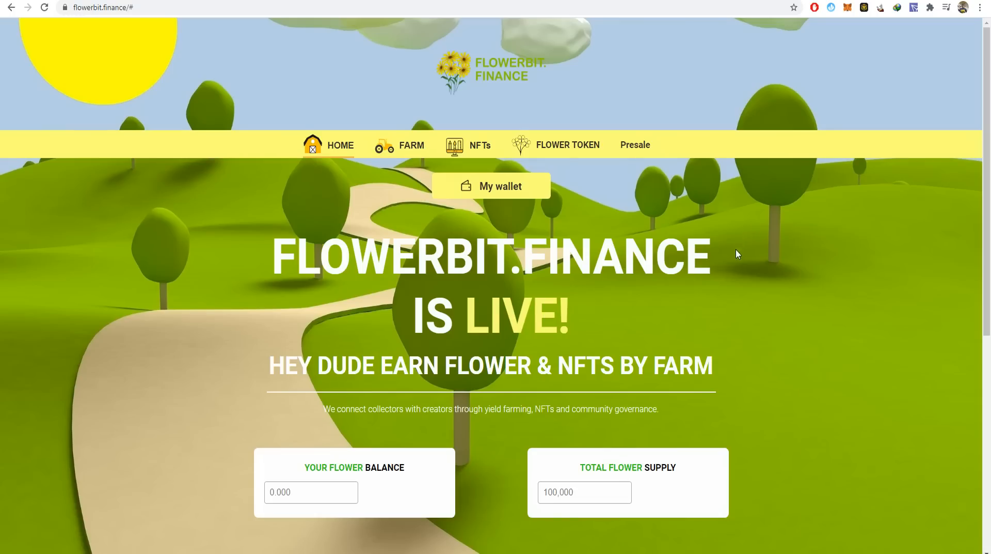
mouse_move(692, 259)
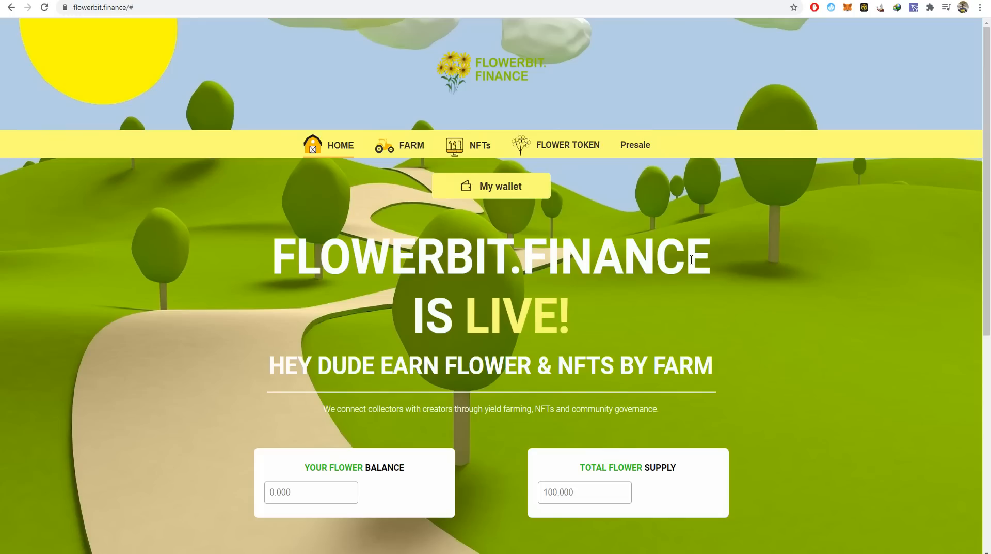
mouse_move(376, 133)
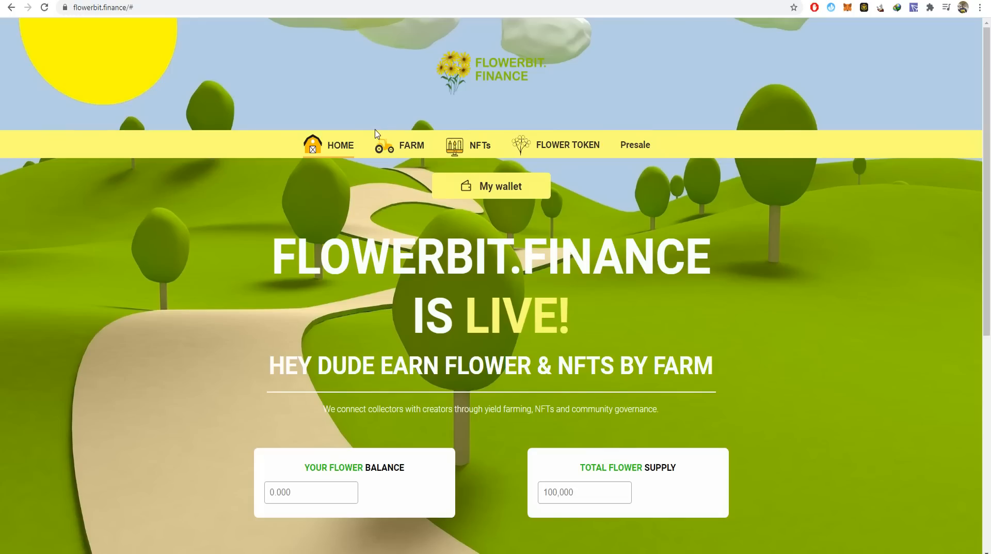
mouse_move(455, 145)
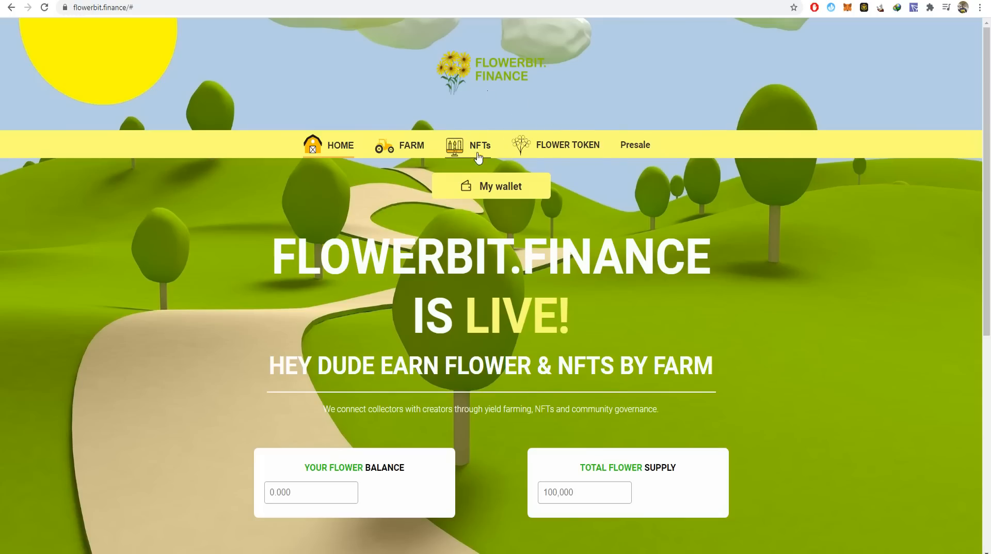
mouse_move(500, 186)
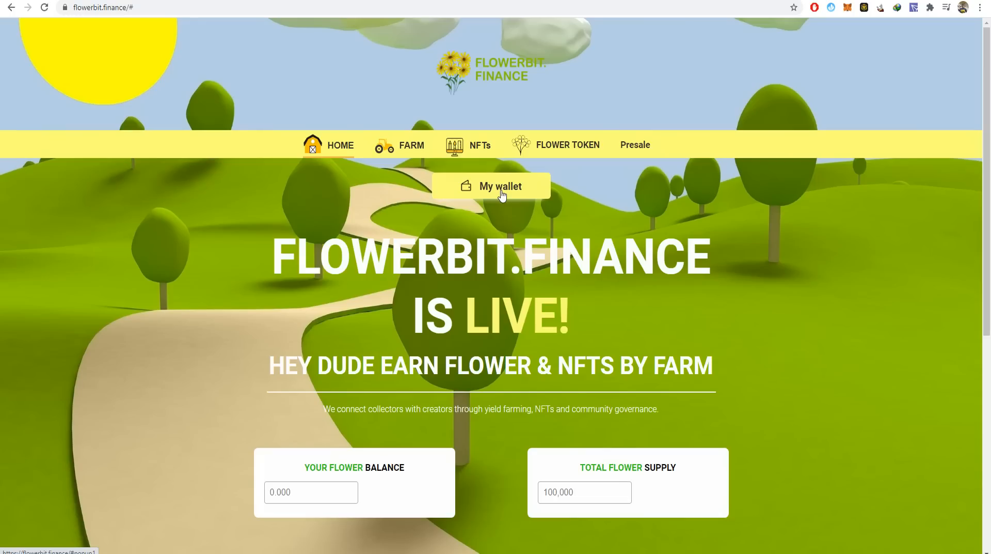
scroll(down, 3)
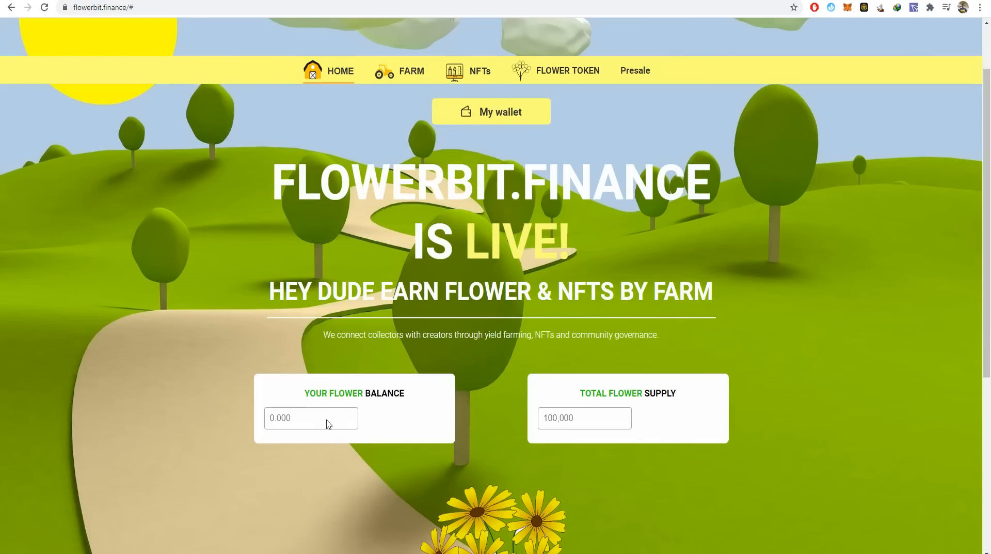
mouse_move(331, 388)
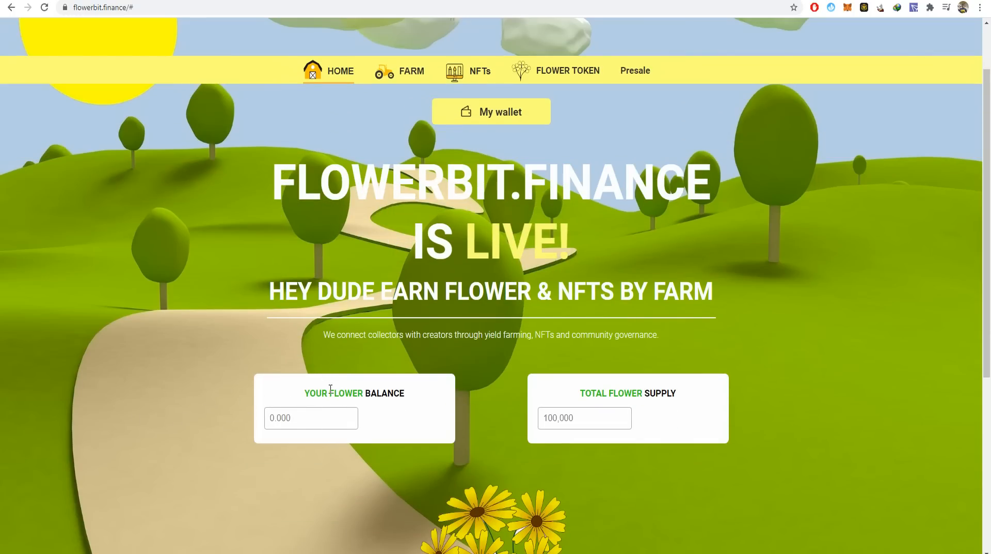